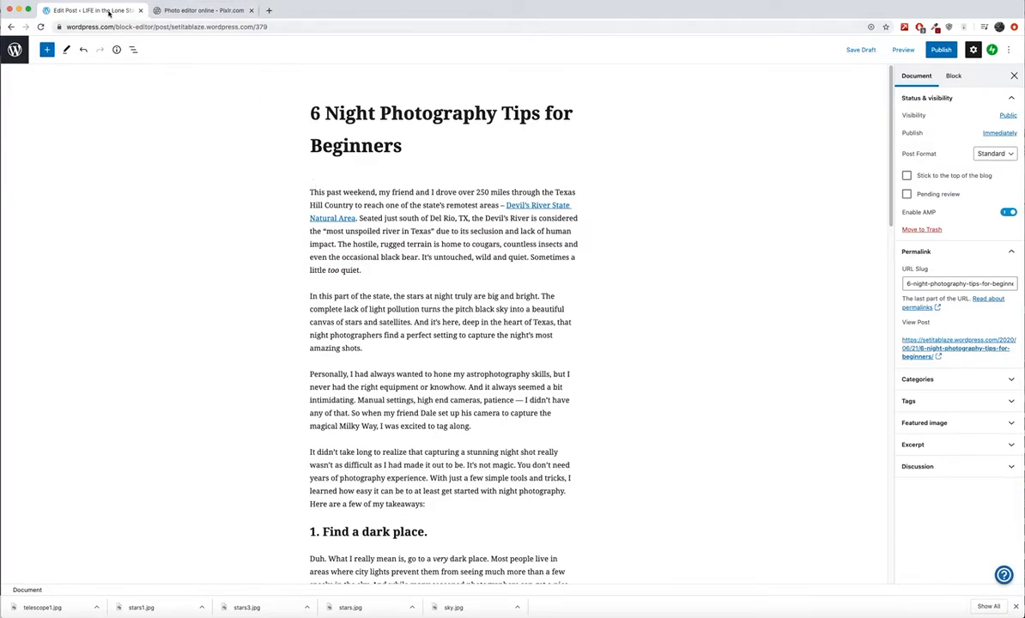
Bring the Pixlr home page forward and confirm the pixlr.com address
left_click(203, 11)
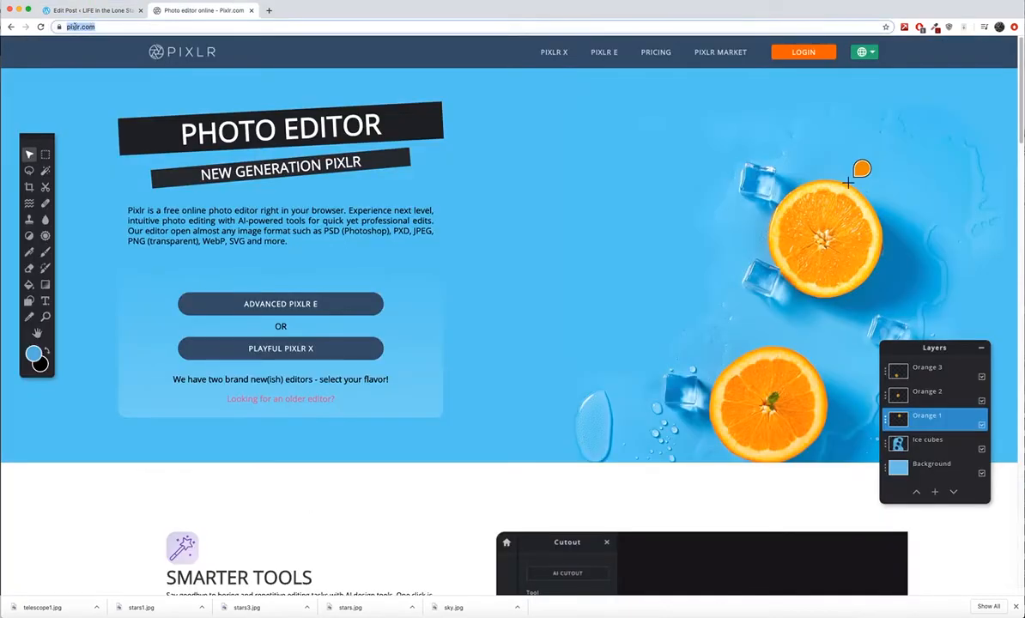
left_click(86, 27)
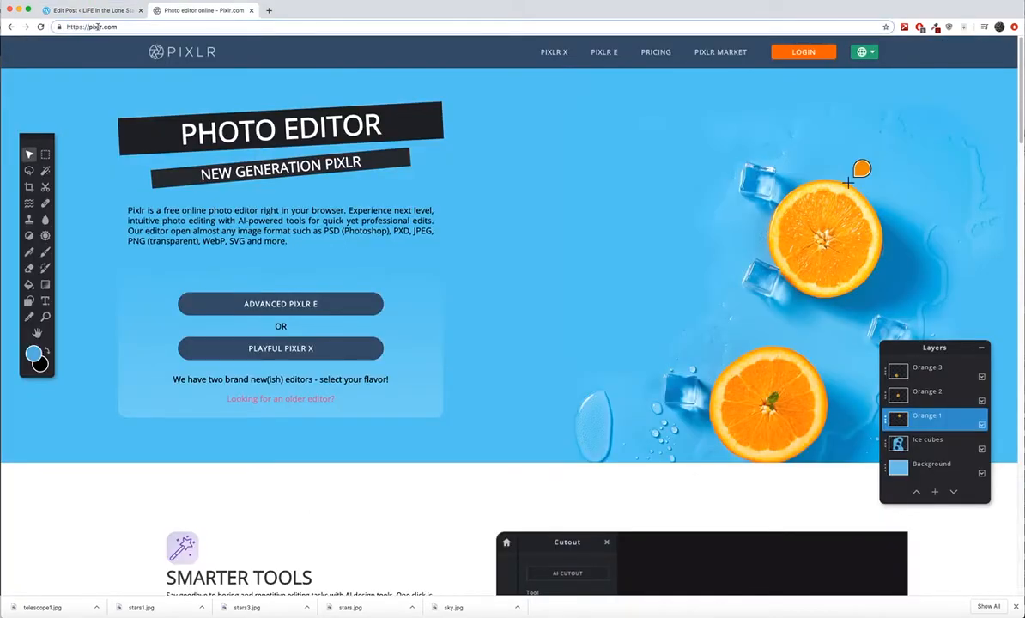
left_click(94, 25)
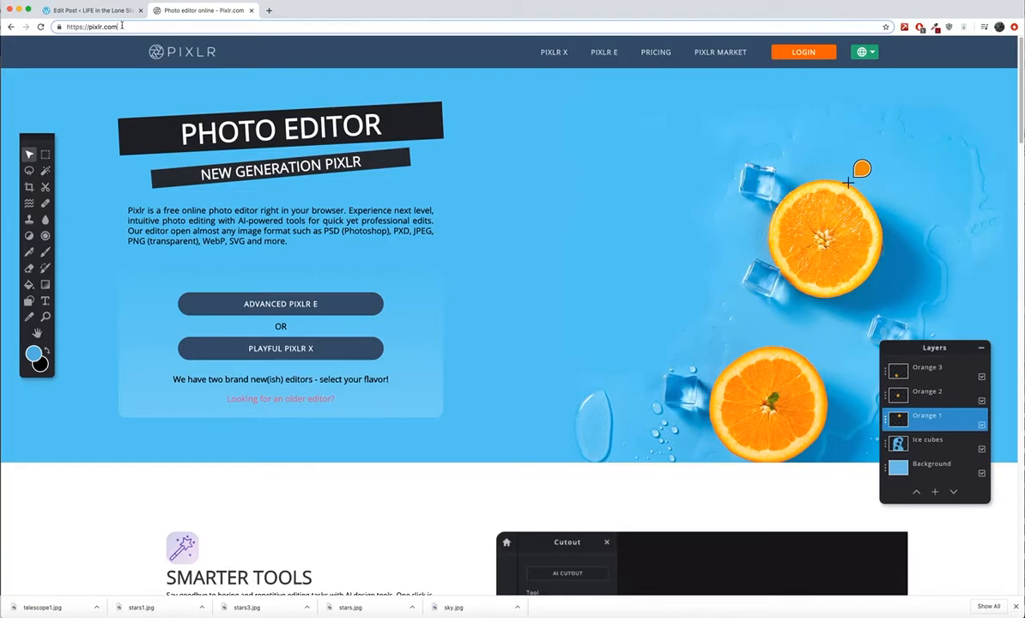
mouse_move(124, 27)
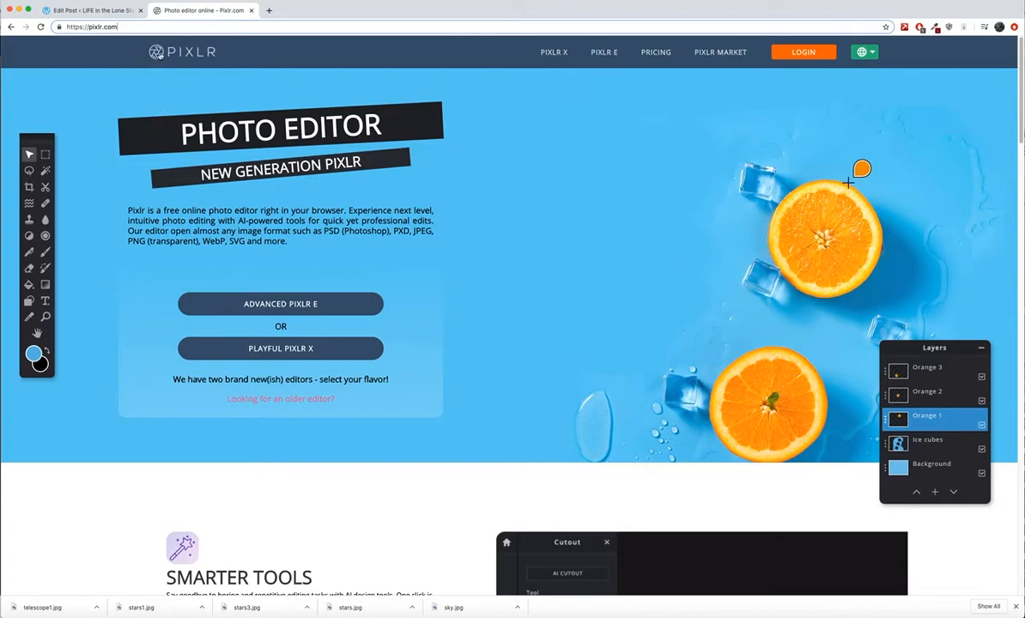
mouse_move(240, 261)
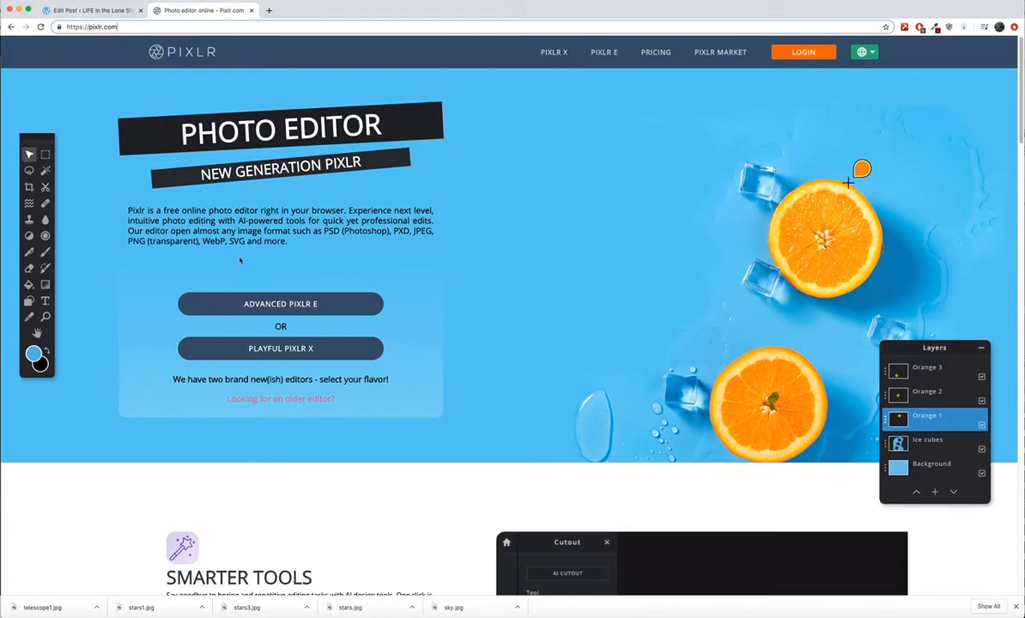
mouse_move(282, 302)
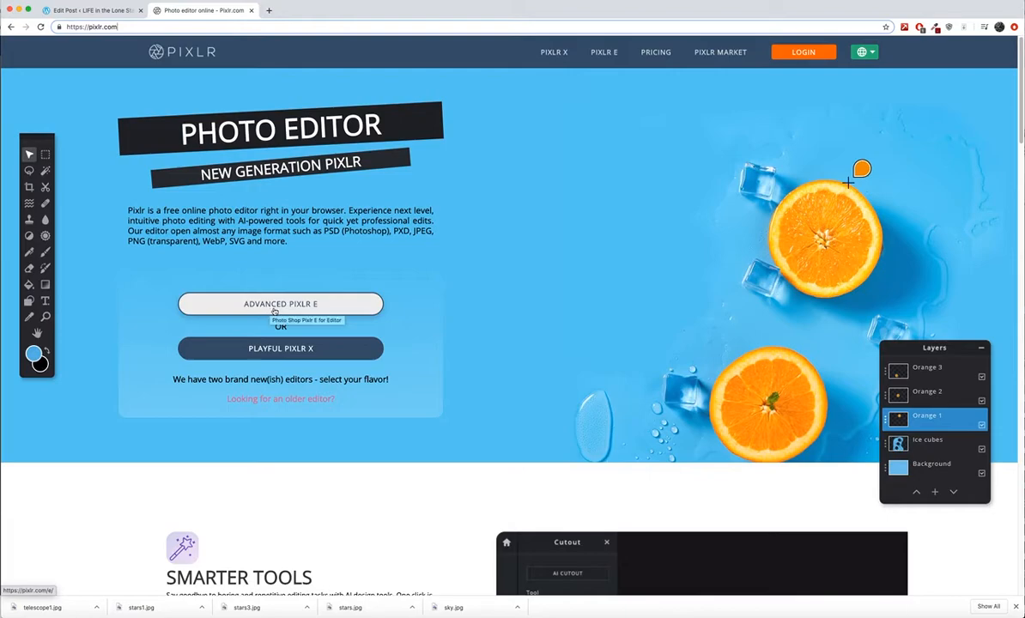
Launch Advanced Pixlr E and browse the Downloads folder for a photo to open
left_click(282, 303)
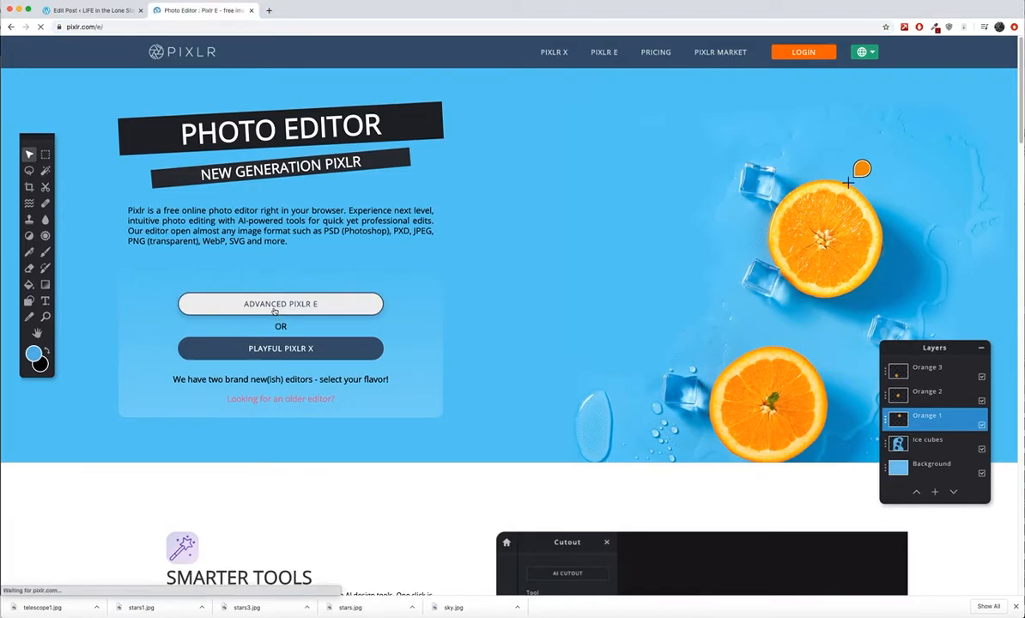
left_click(281, 303)
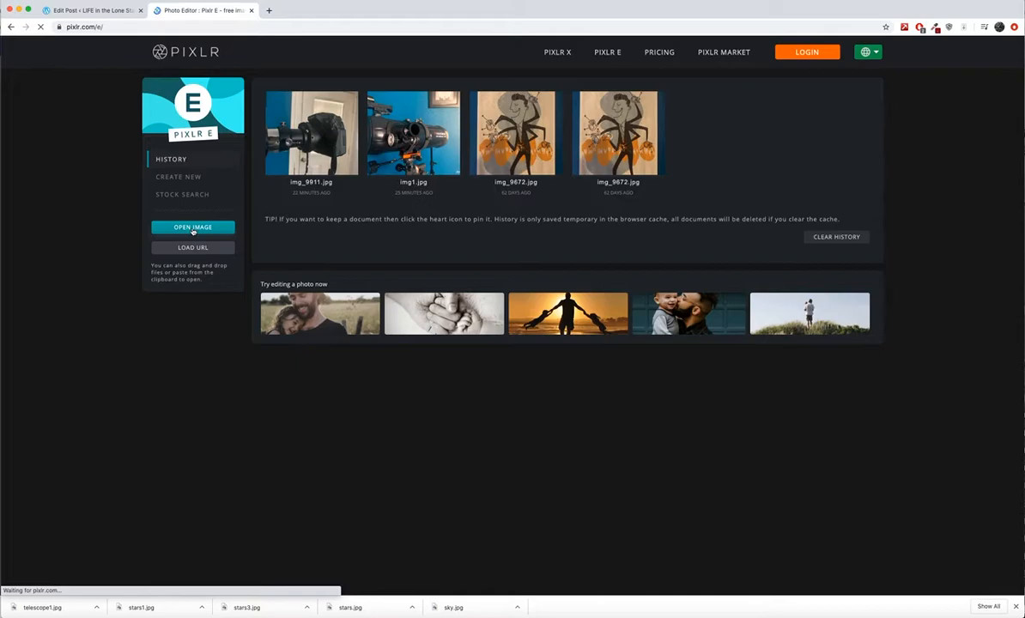
left_click(192, 227)
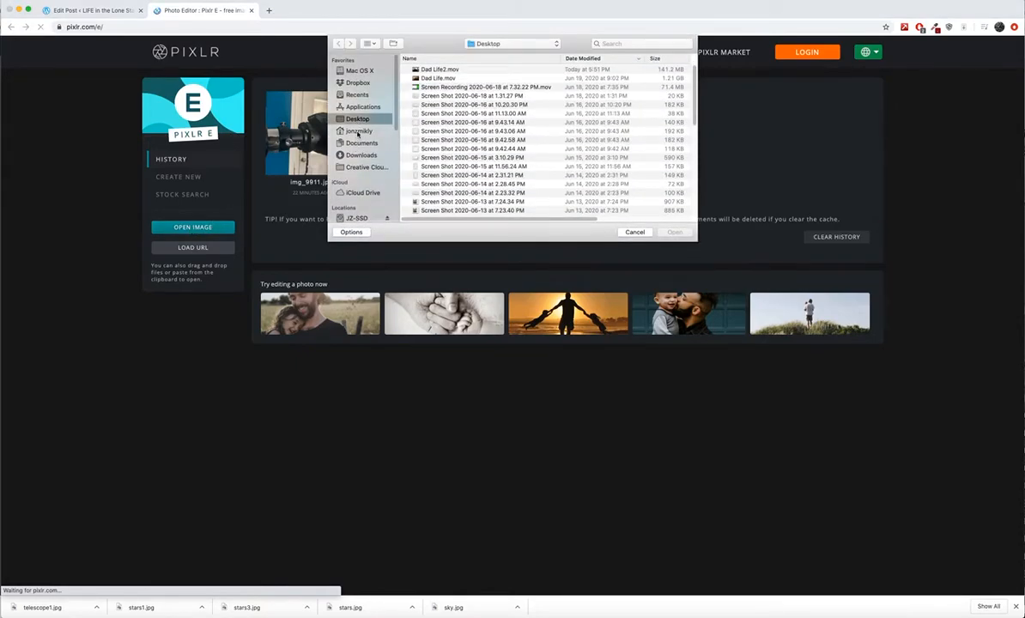
left_click(361, 154)
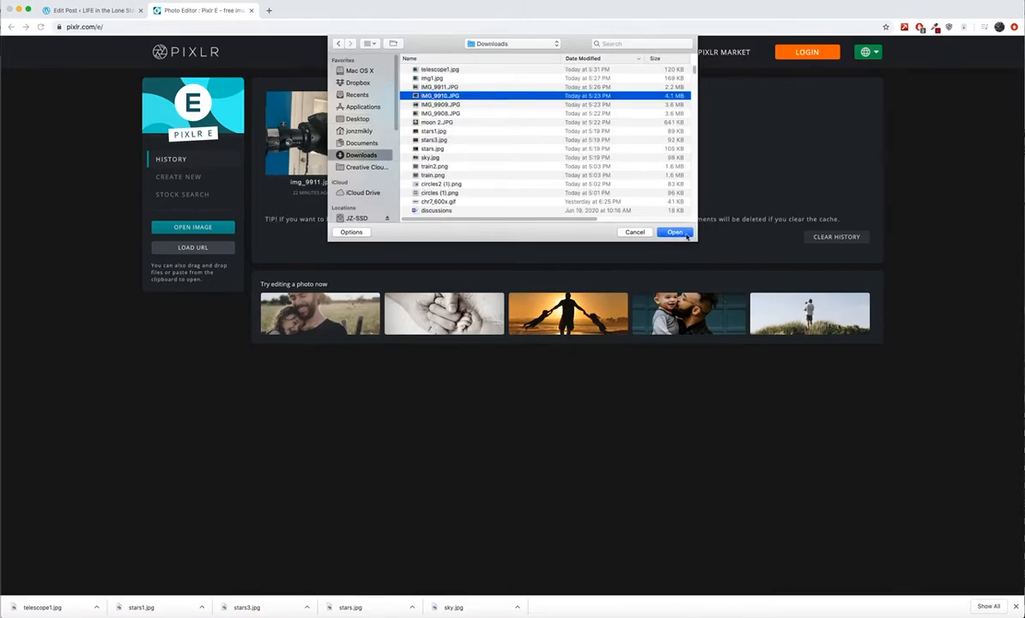
Open the camera-on-wood photo pre-resized to the Web preset of 1280 × 960
left_click(674, 232)
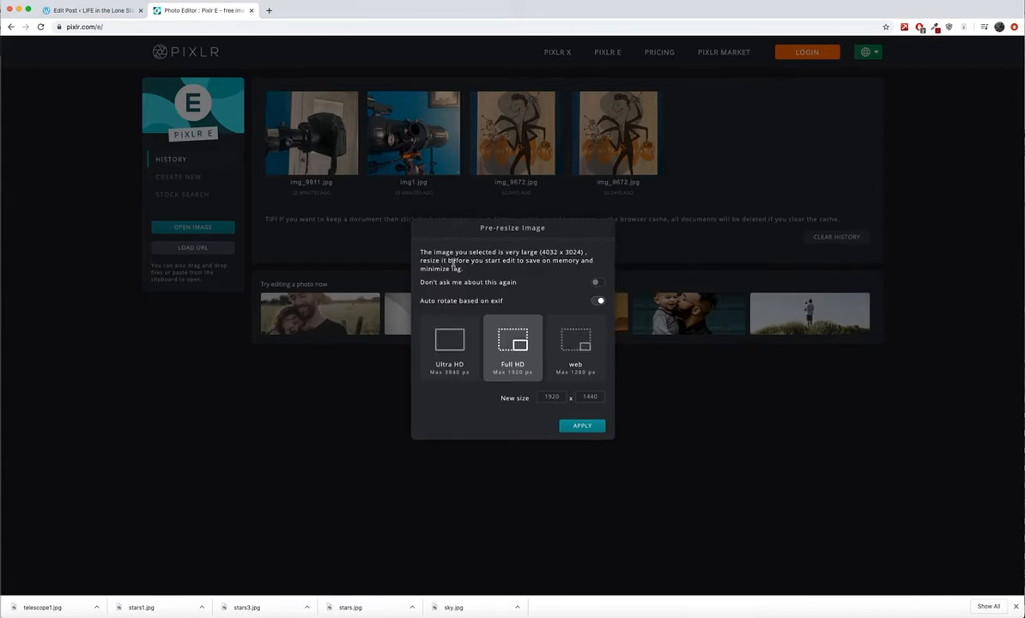
mouse_move(488, 250)
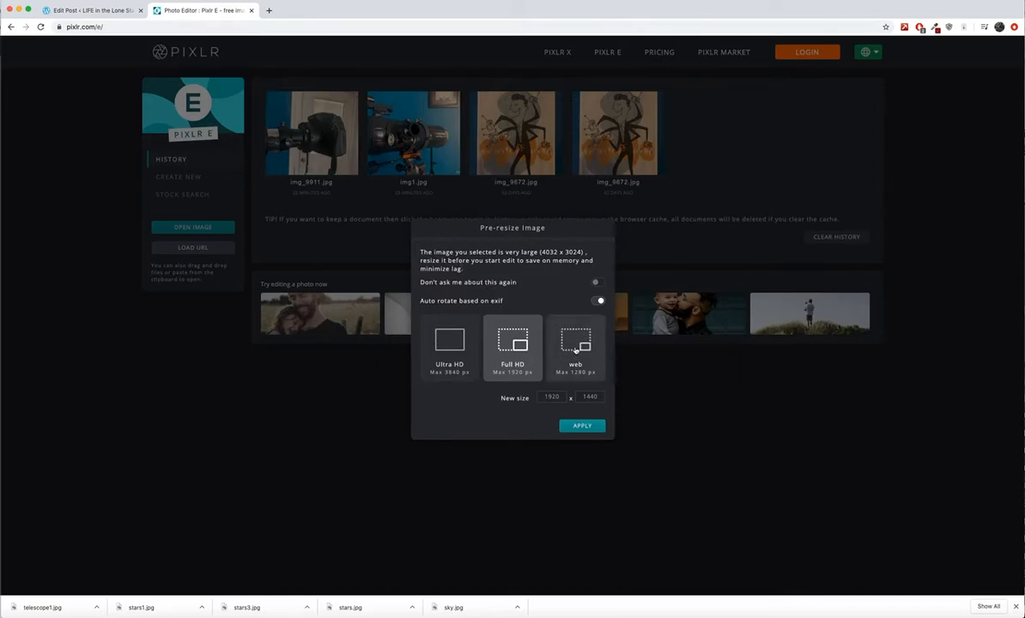
left_click(576, 347)
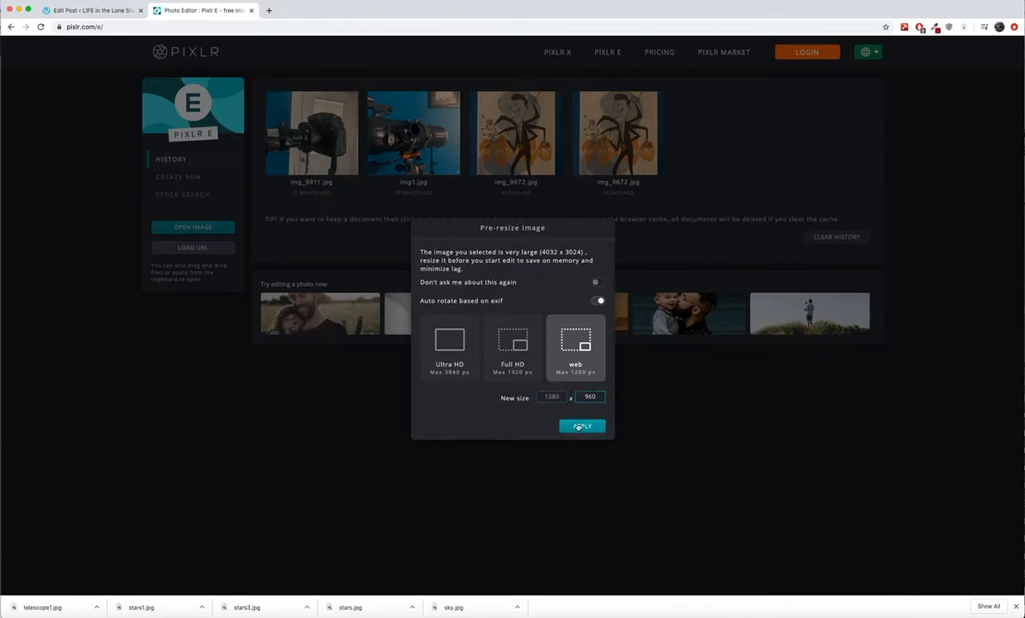
left_click(580, 426)
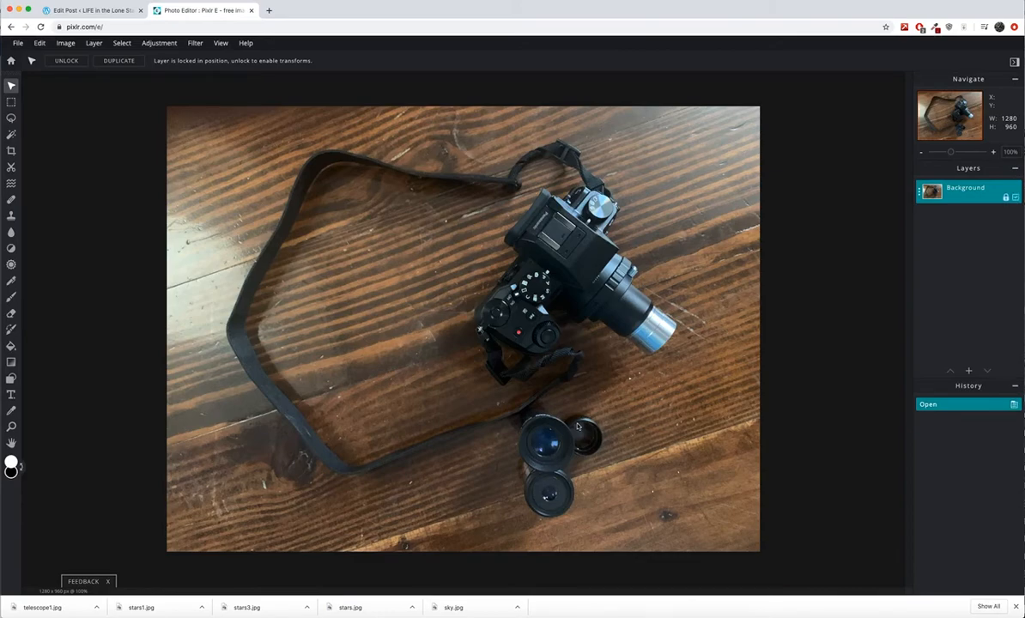
mouse_move(453, 302)
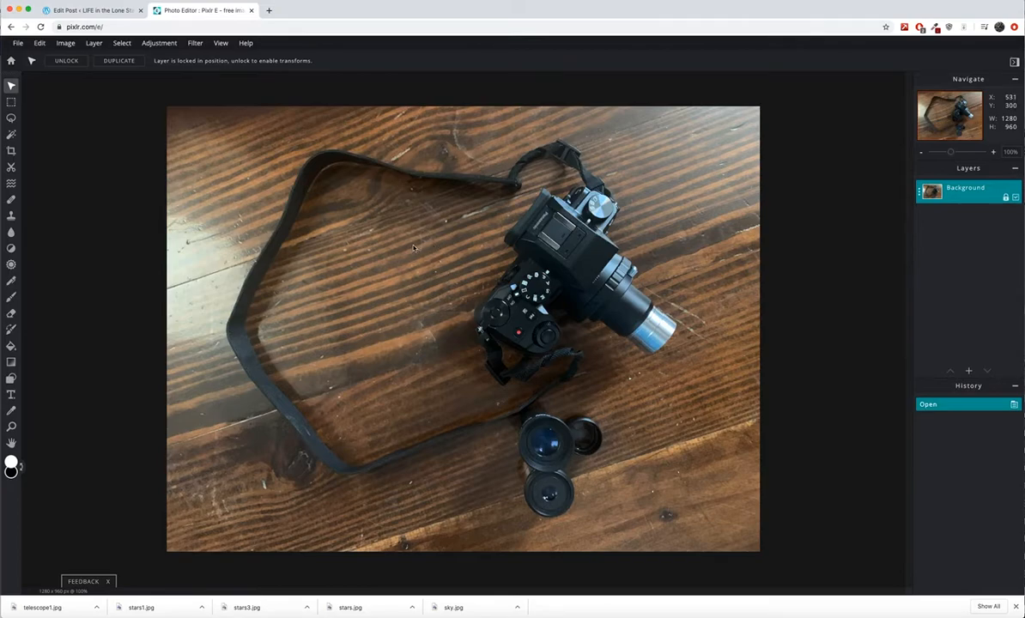
mouse_move(346, 154)
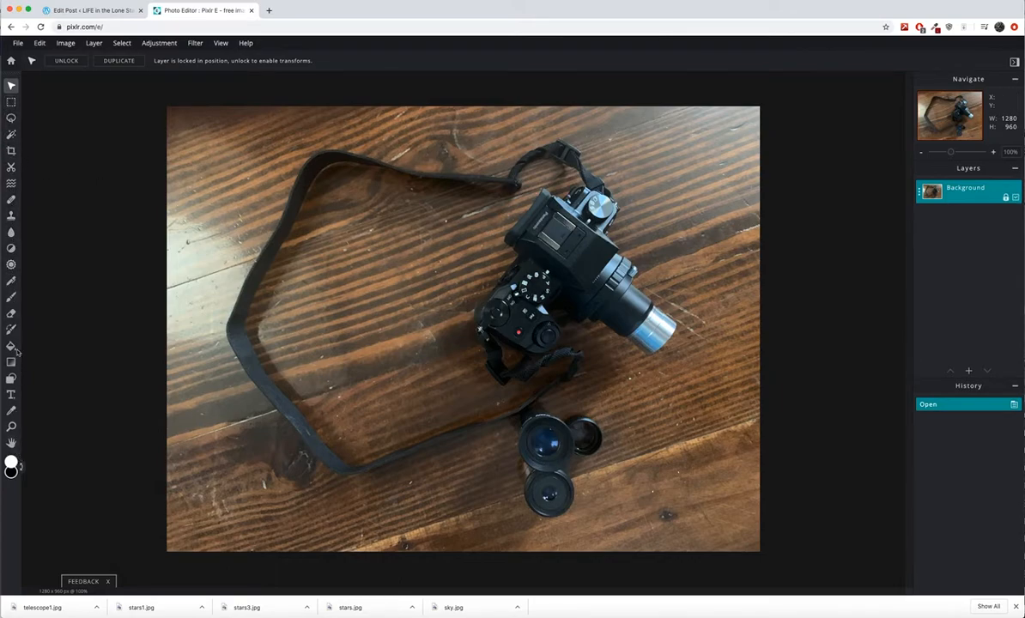
mouse_move(12, 105)
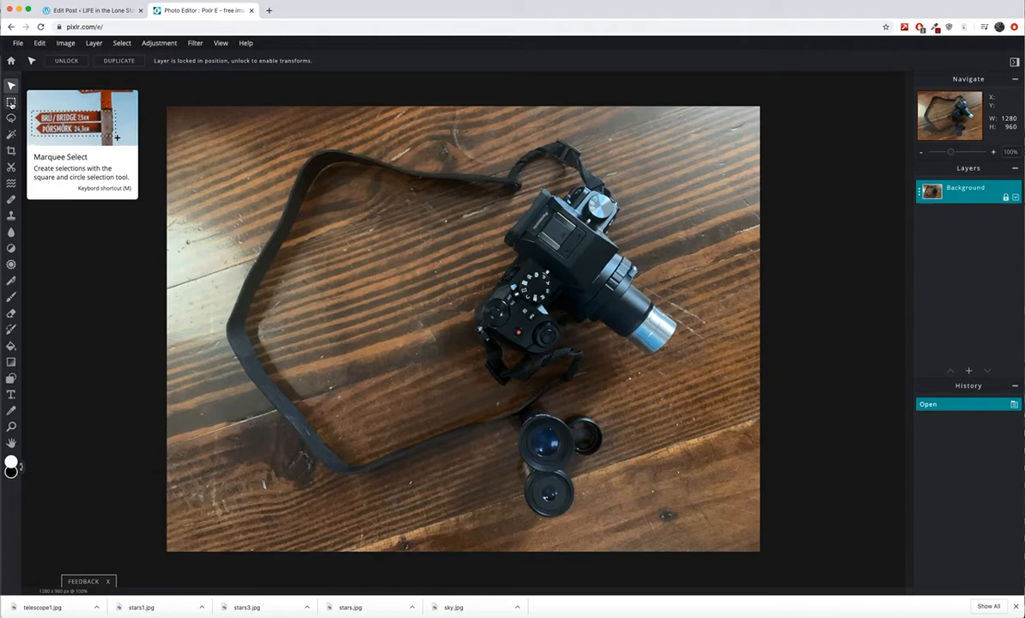
Make a rectangular selection over the strap, then switch to the Lasso tool
left_click_drag(261, 146, 391, 247)
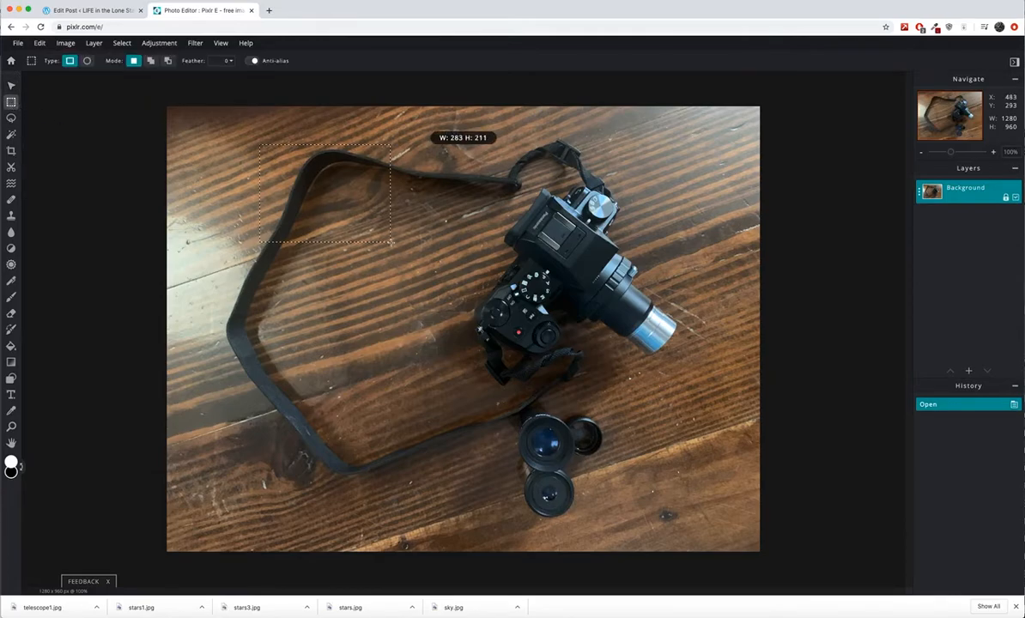
left_click_drag(261, 144, 388, 241)
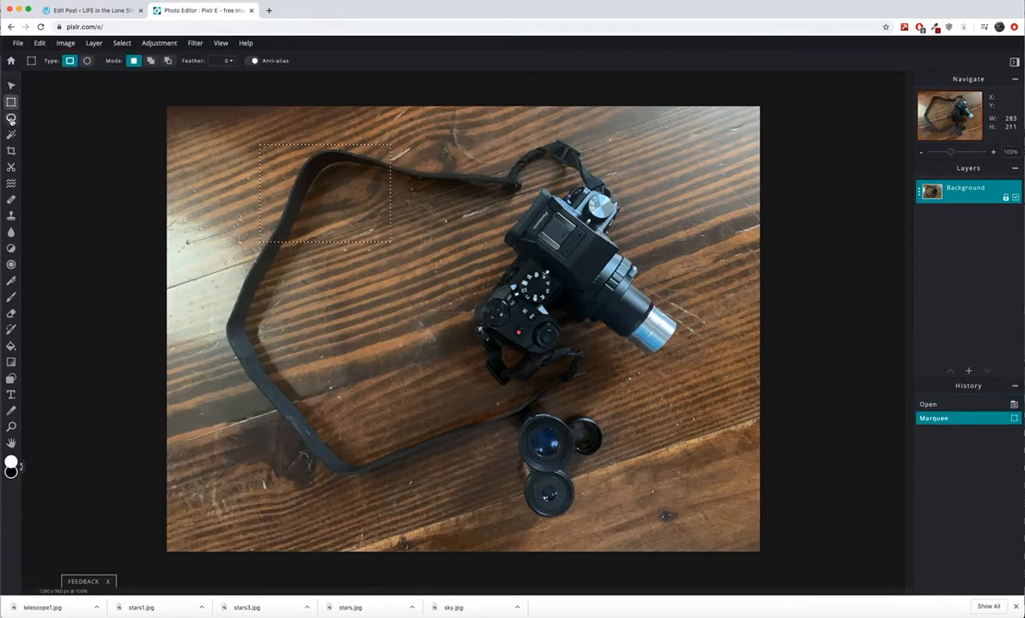
left_click(11, 120)
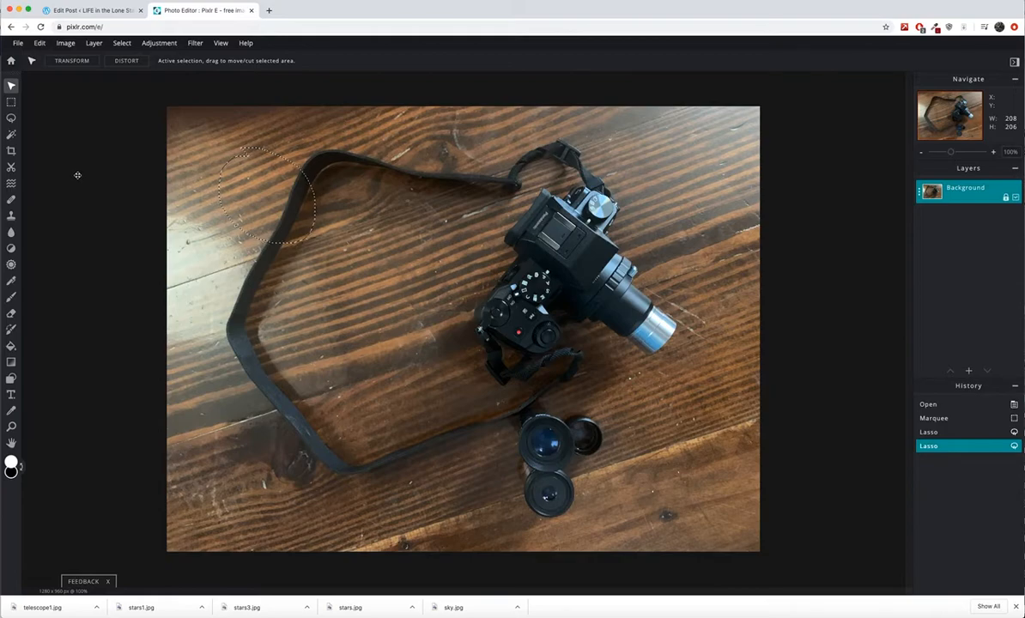
mouse_move(131, 213)
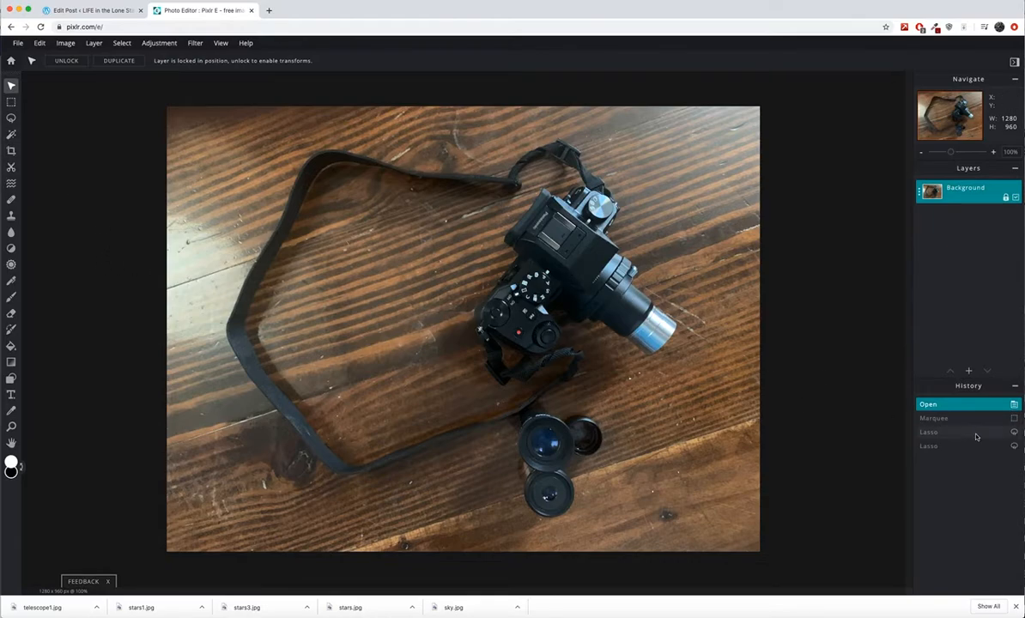
mouse_move(955, 434)
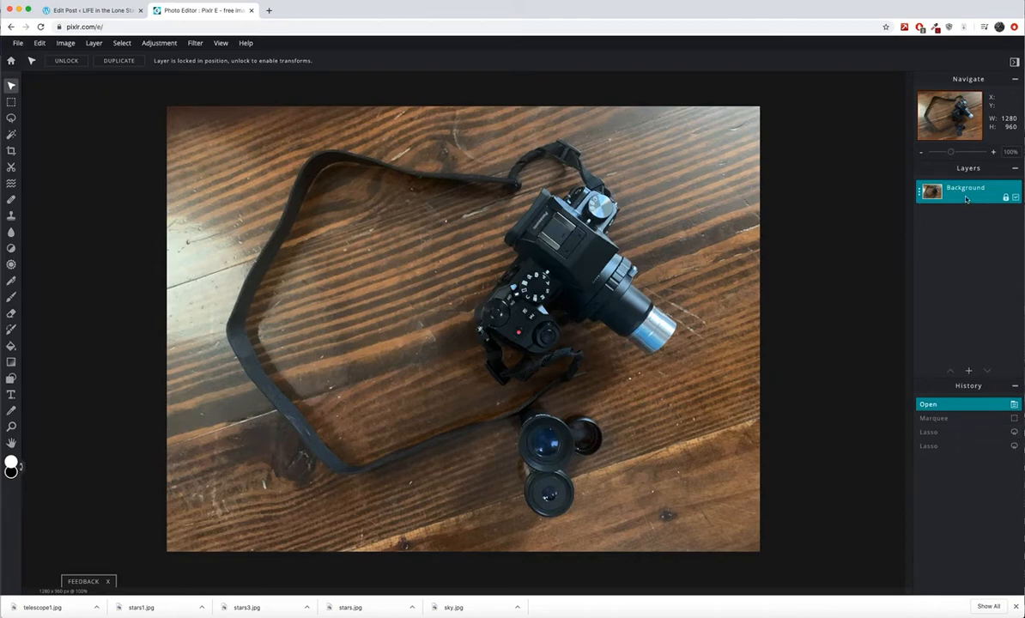
mouse_move(793, 199)
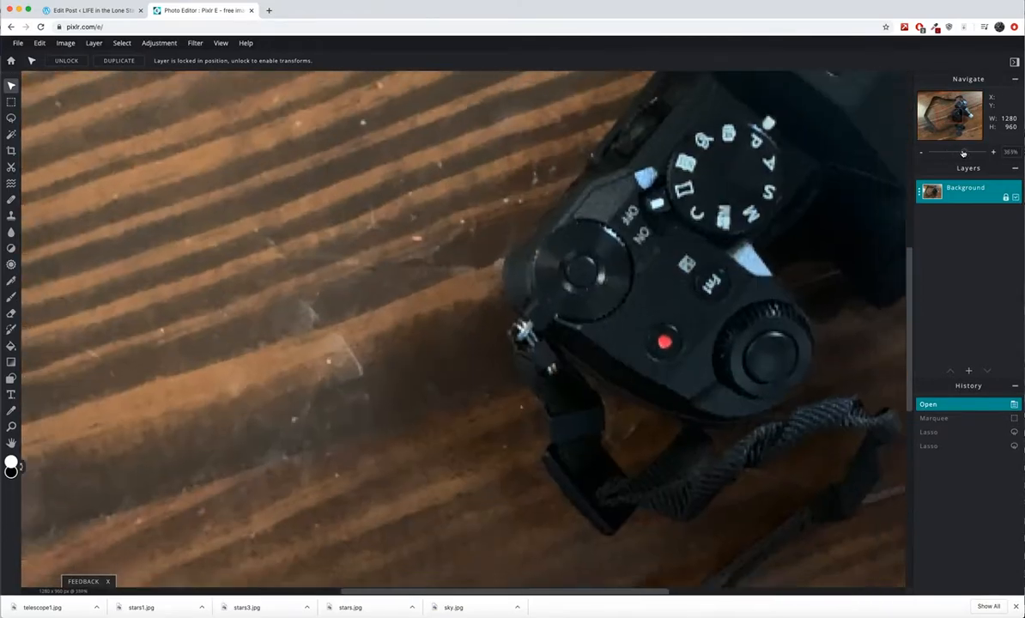
Zoom back out so the whole photo fits the view
left_click_drag(964, 153, 951, 153)
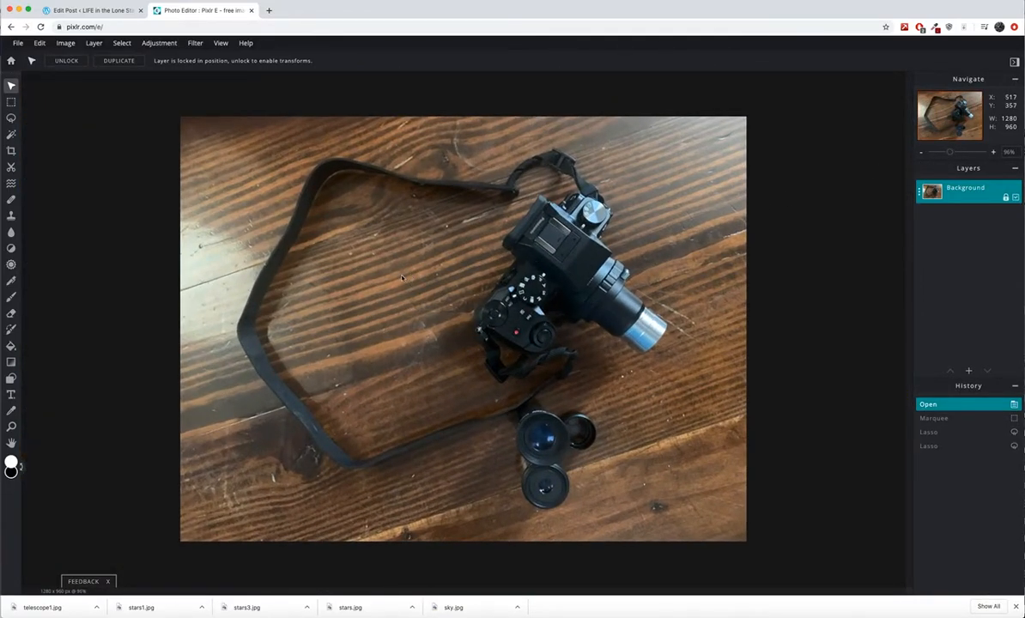
mouse_move(366, 264)
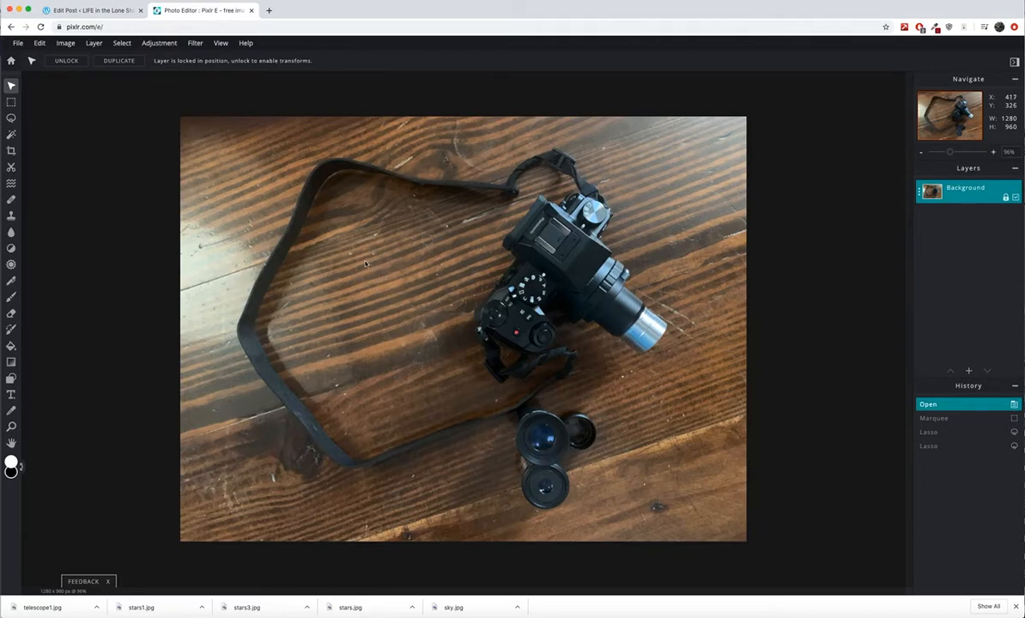
mouse_move(326, 268)
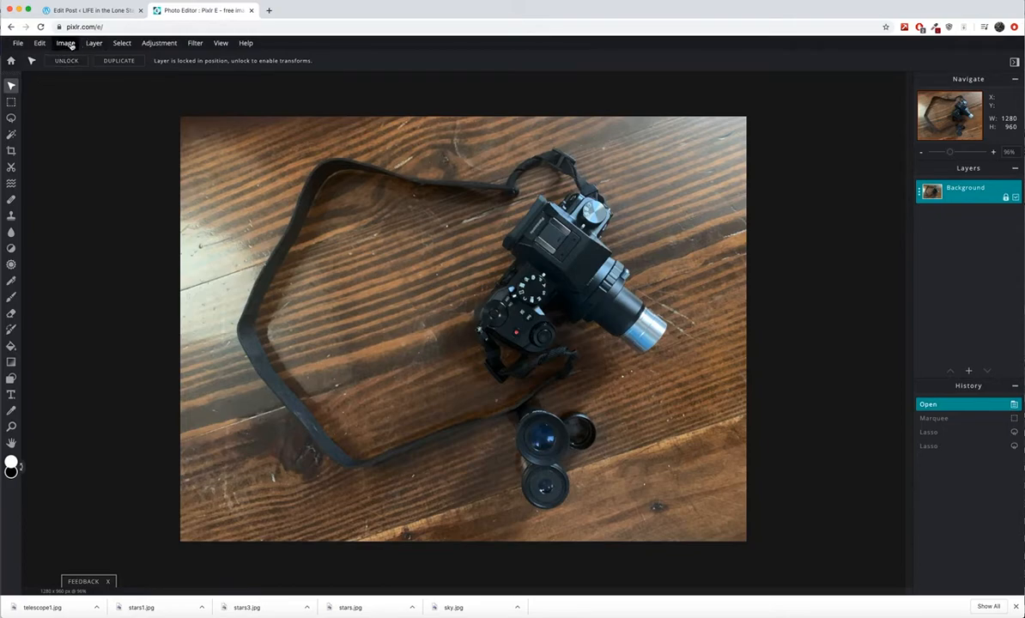
Resize the image to width 1000 with proportions constrained, giving 1000 × 750
left_click(69, 43)
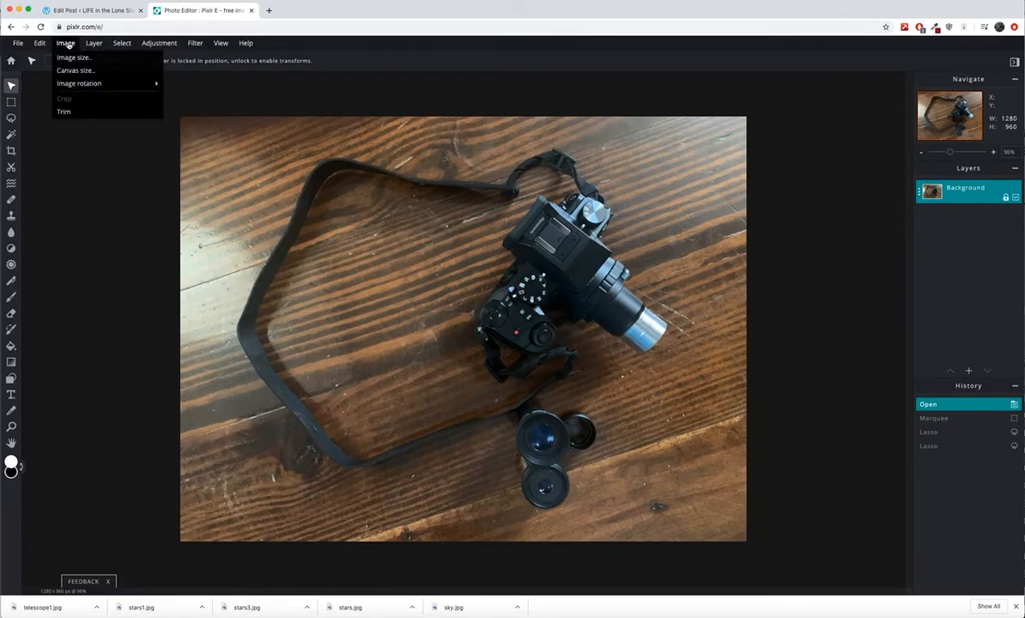
left_click(79, 65)
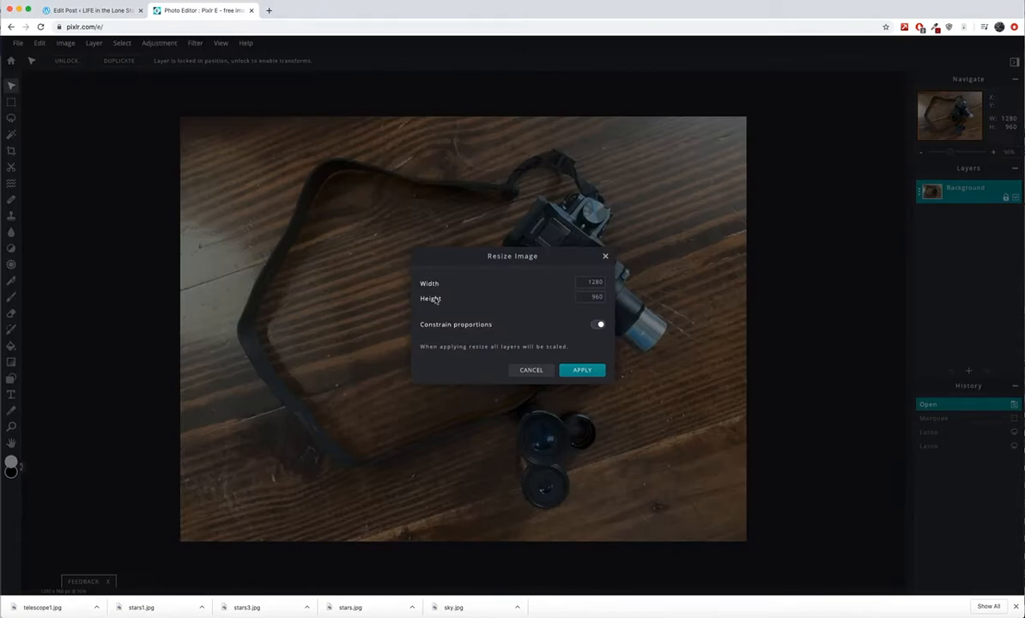
left_click(588, 283)
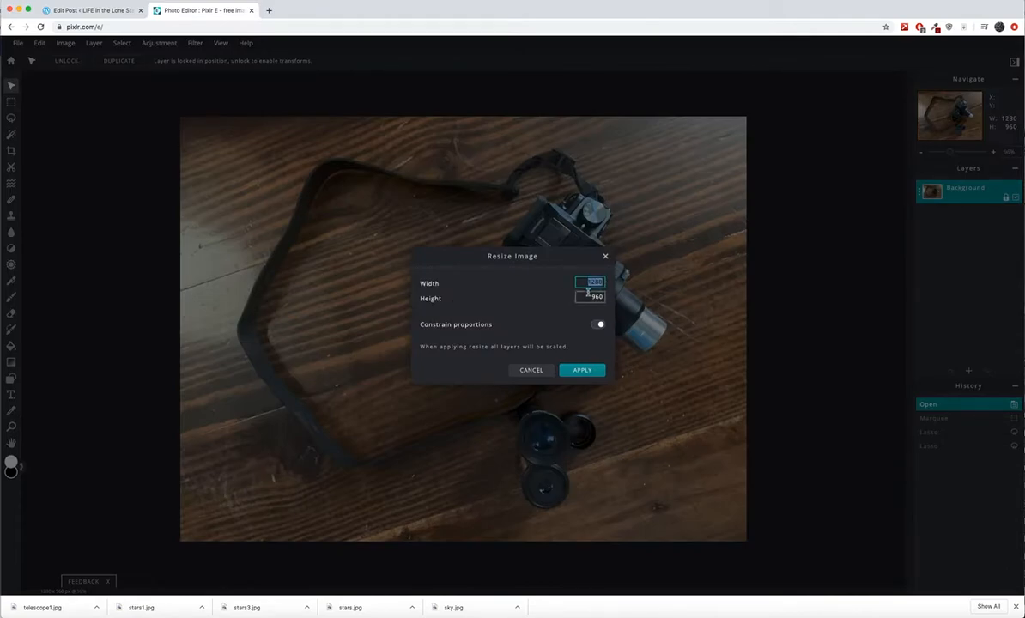
left_click(587, 299)
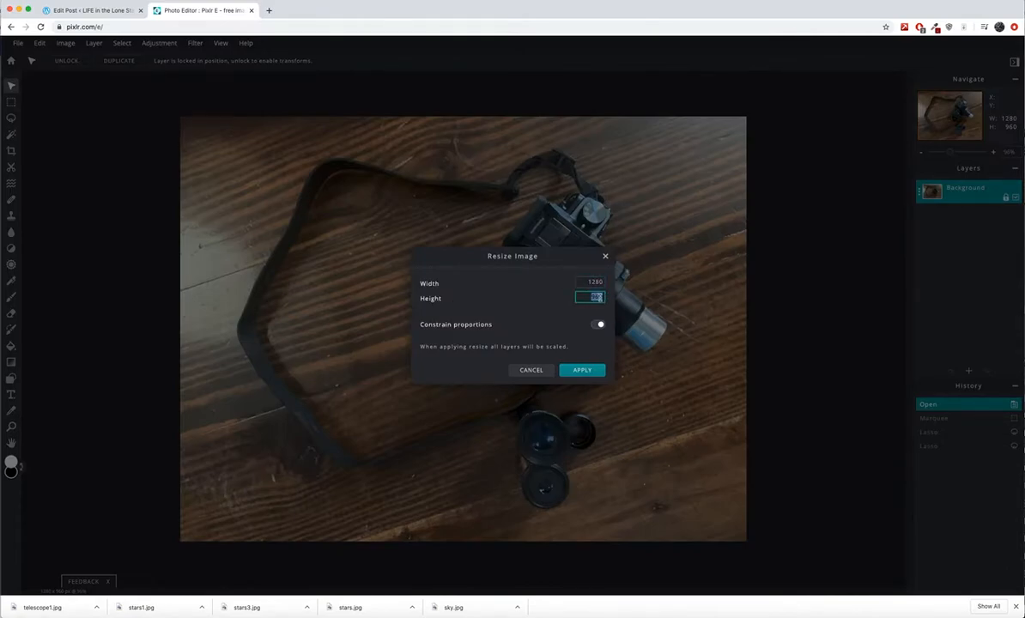
left_click(587, 283)
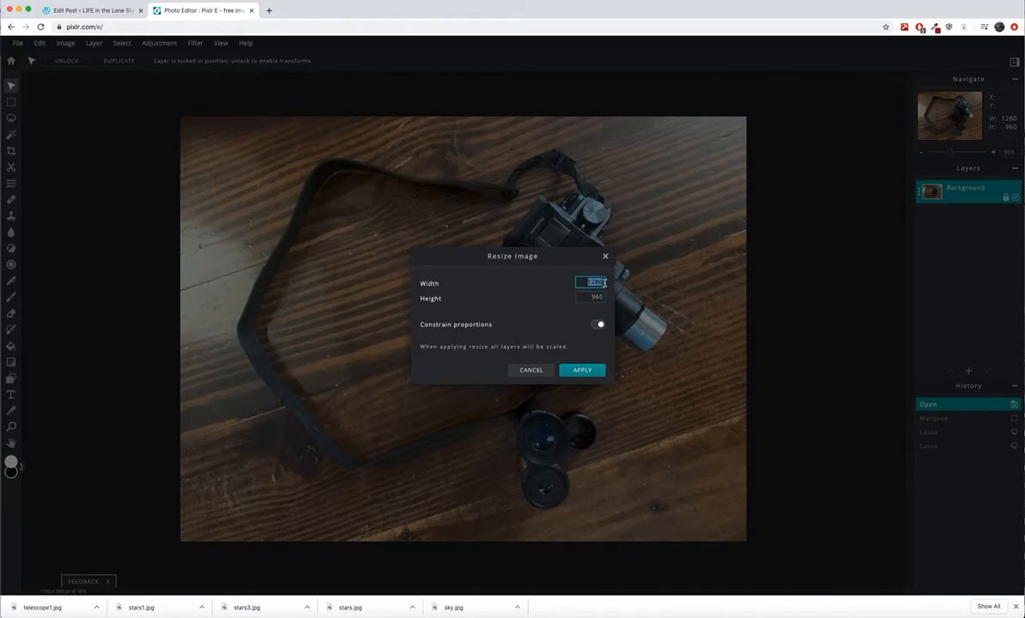
type("1000")
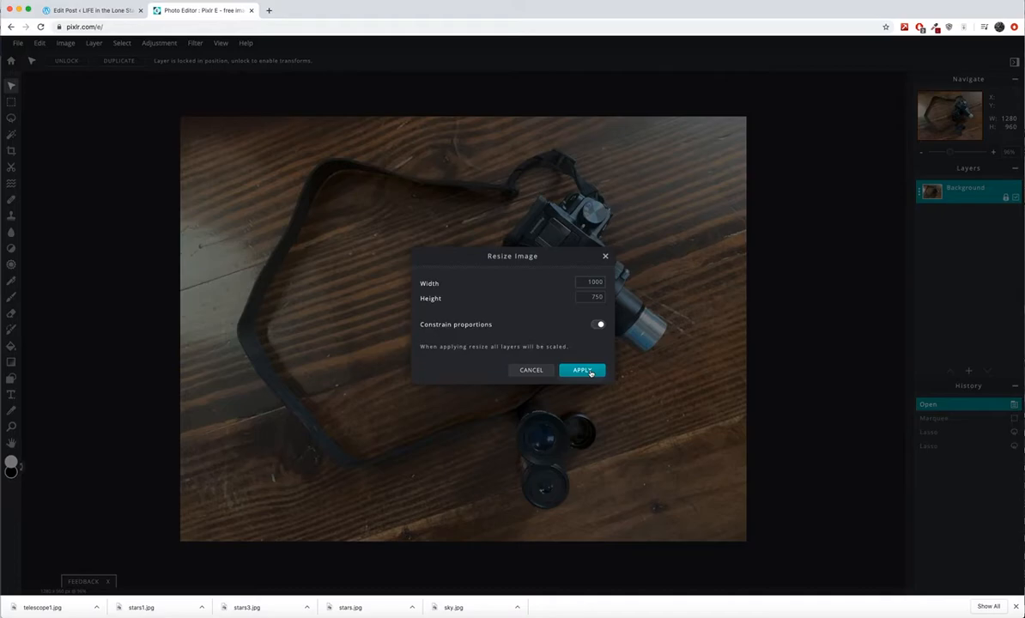
left_click(582, 371)
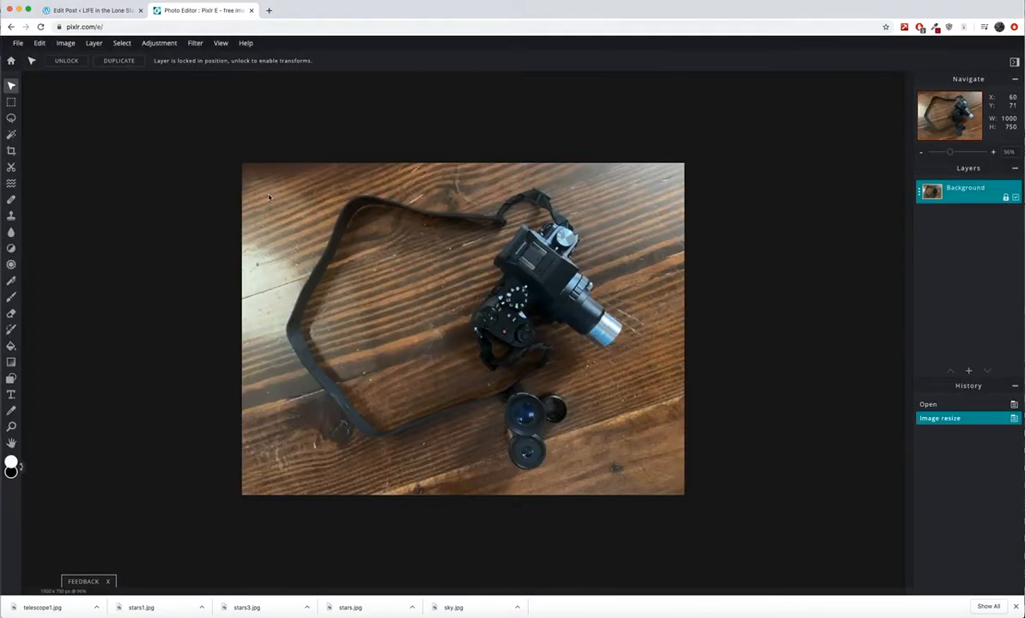
left_click(62, 43)
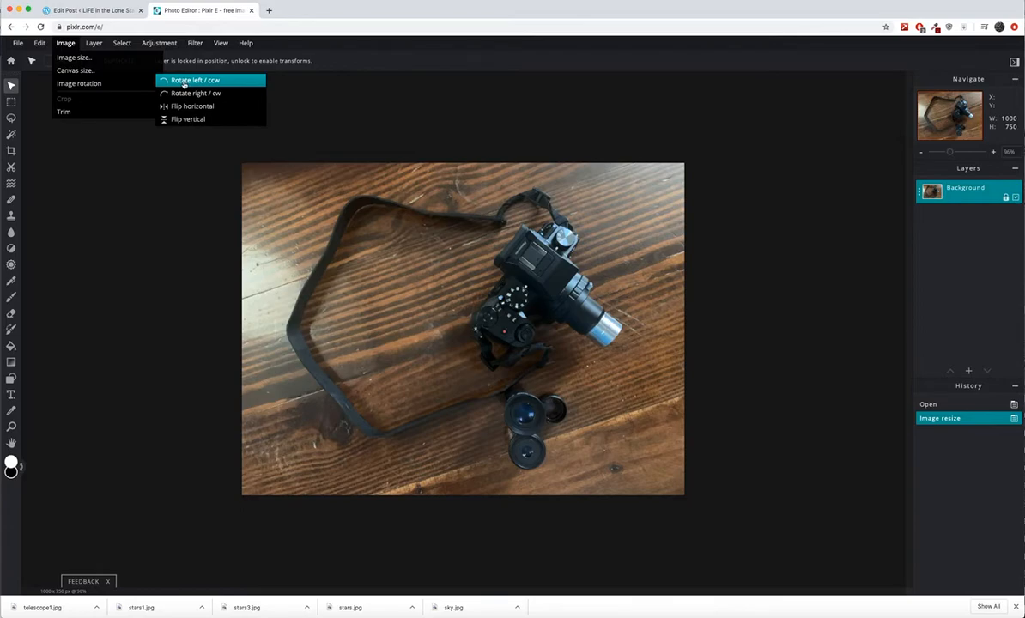
left_click(192, 80)
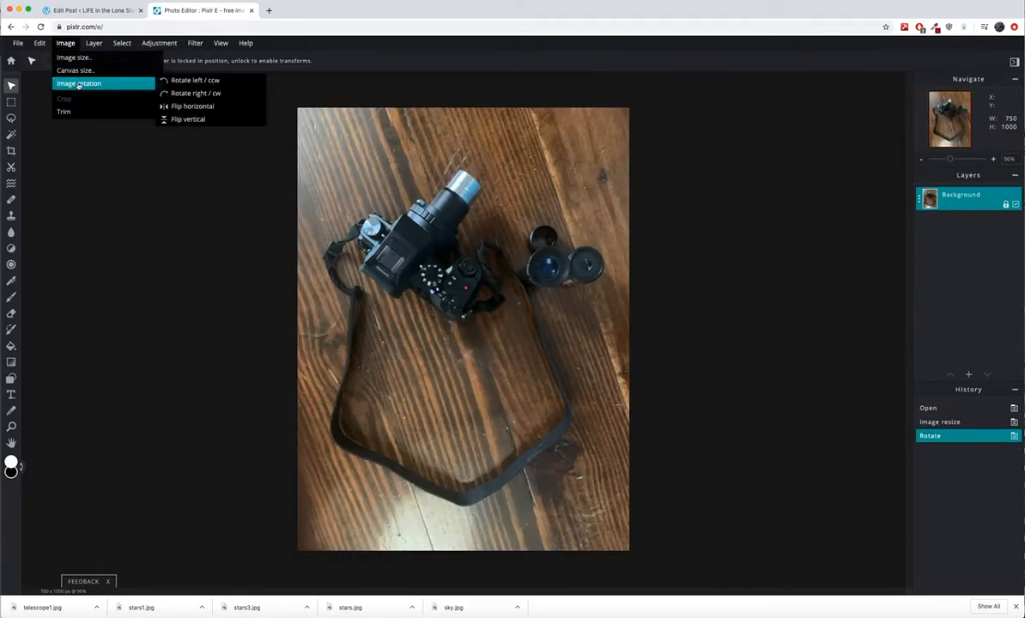
left_click(187, 93)
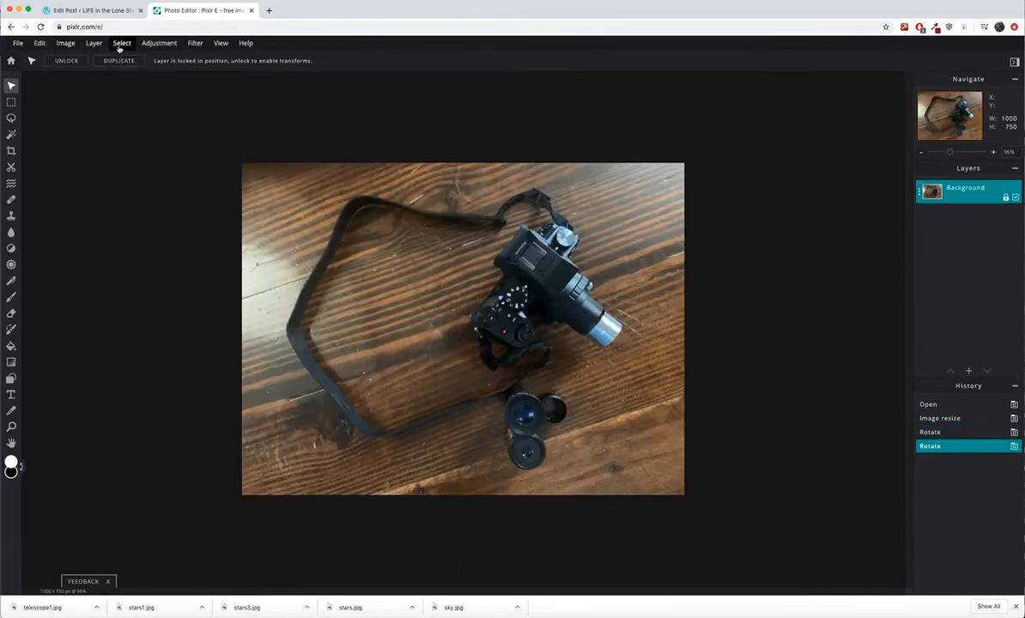
Apply a Brightness & contrast adjustment of brightness 28 and contrast 17
left_click(158, 43)
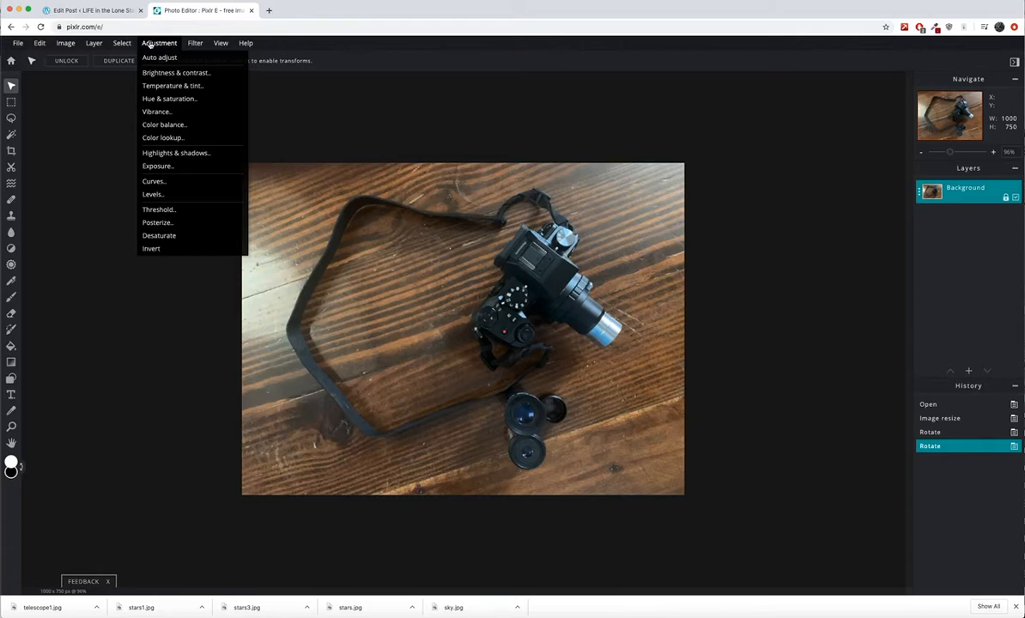
mouse_move(188, 86)
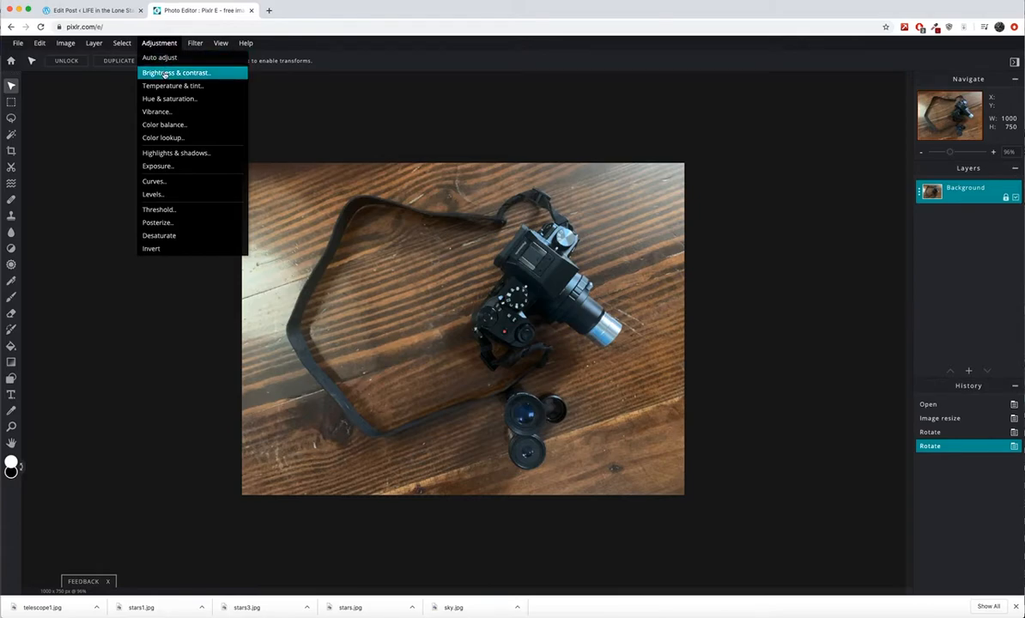
left_click(191, 72)
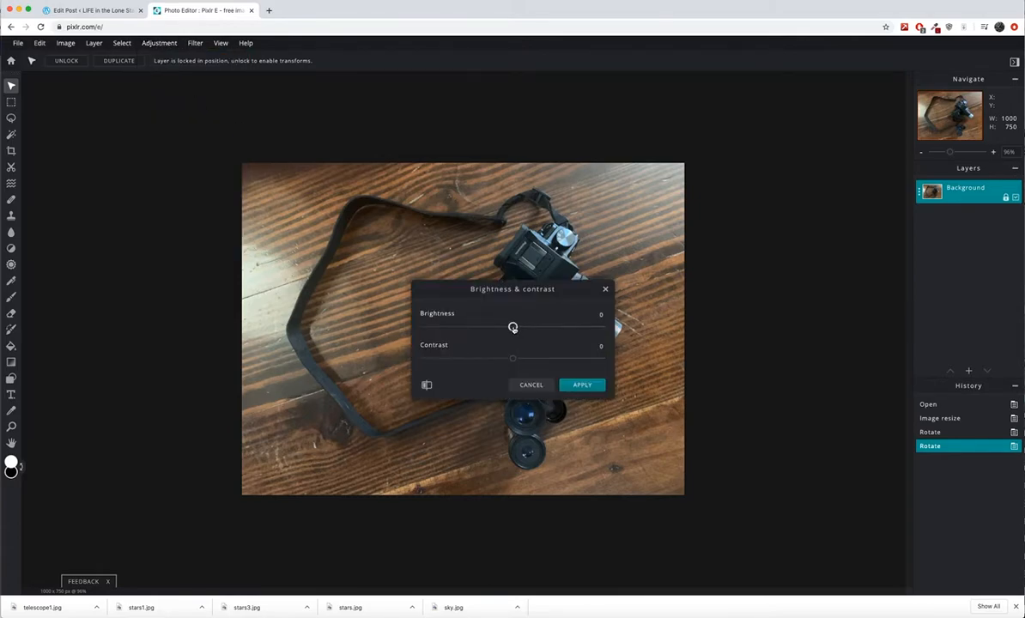
left_click_drag(512, 326, 529, 326)
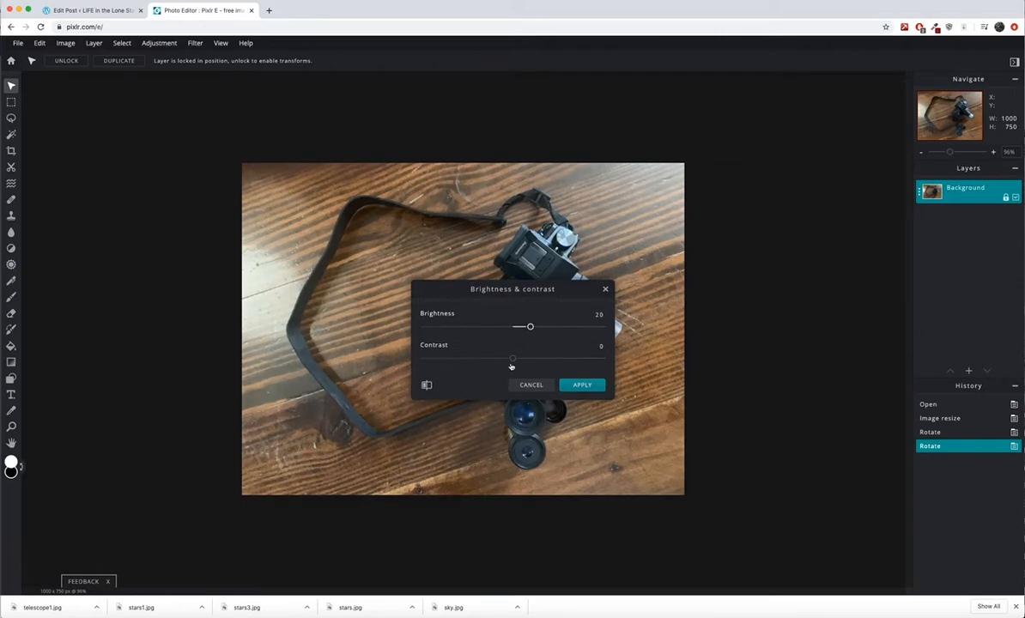
left_click_drag(511, 359, 525, 359)
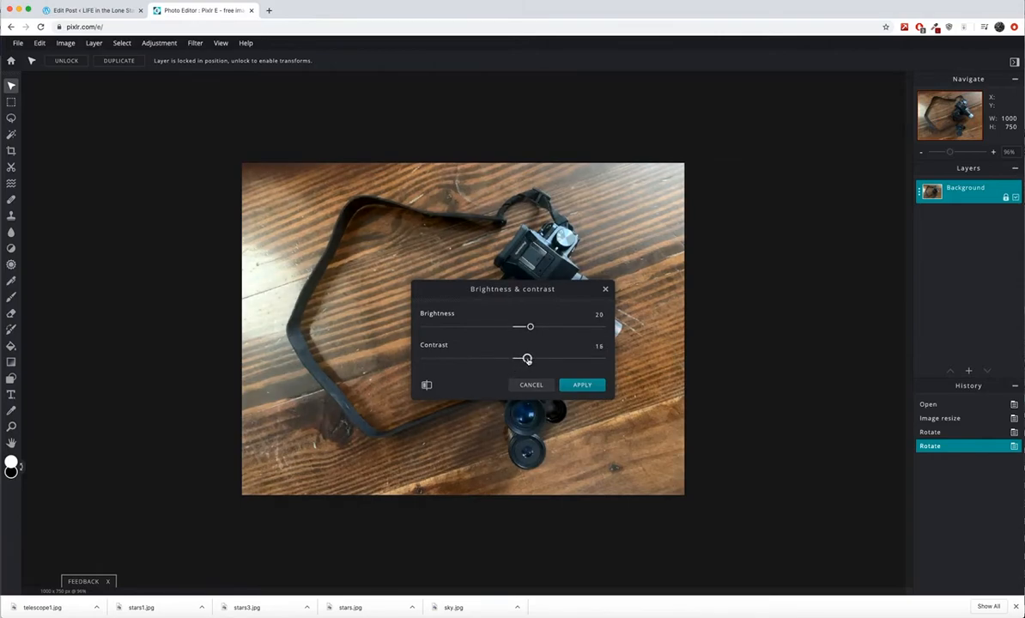
left_click_drag(512, 288, 697, 383)
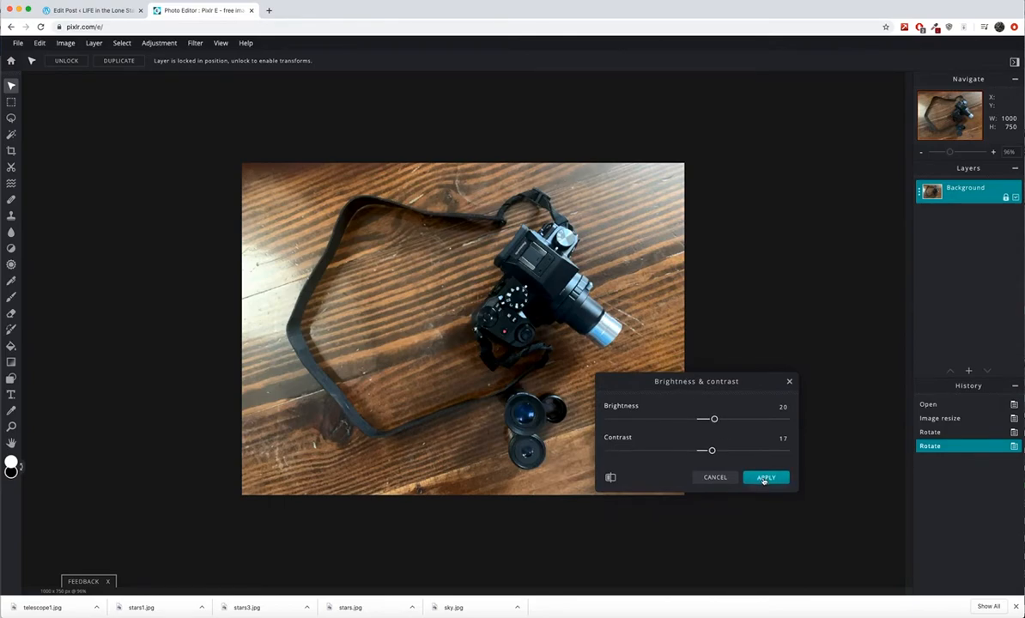
left_click(766, 477)
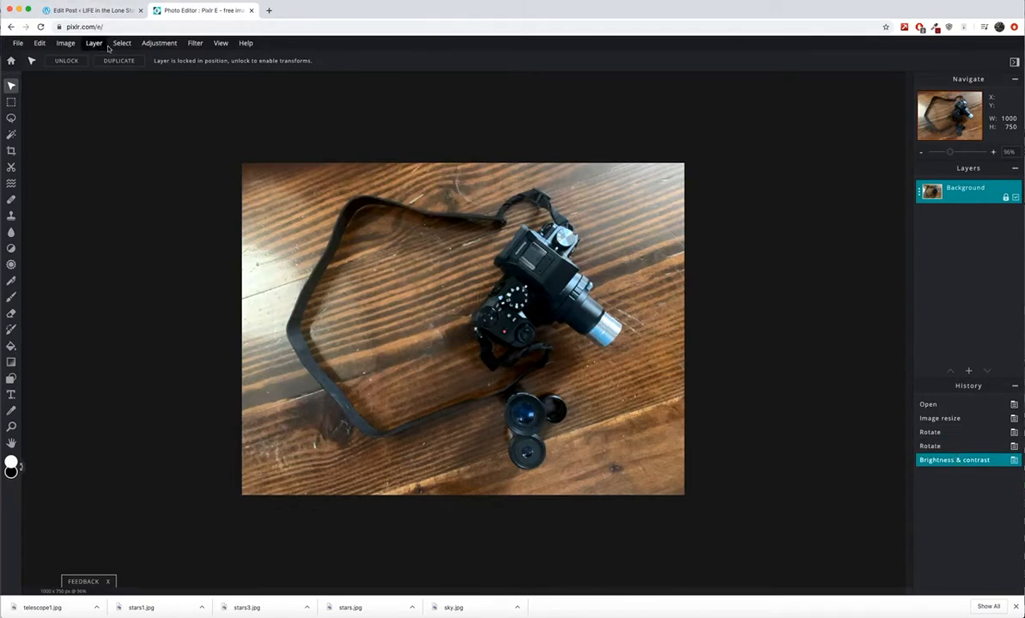
Bring up the Temperature & tint adjustment from the Adjustment menu
left_click(158, 43)
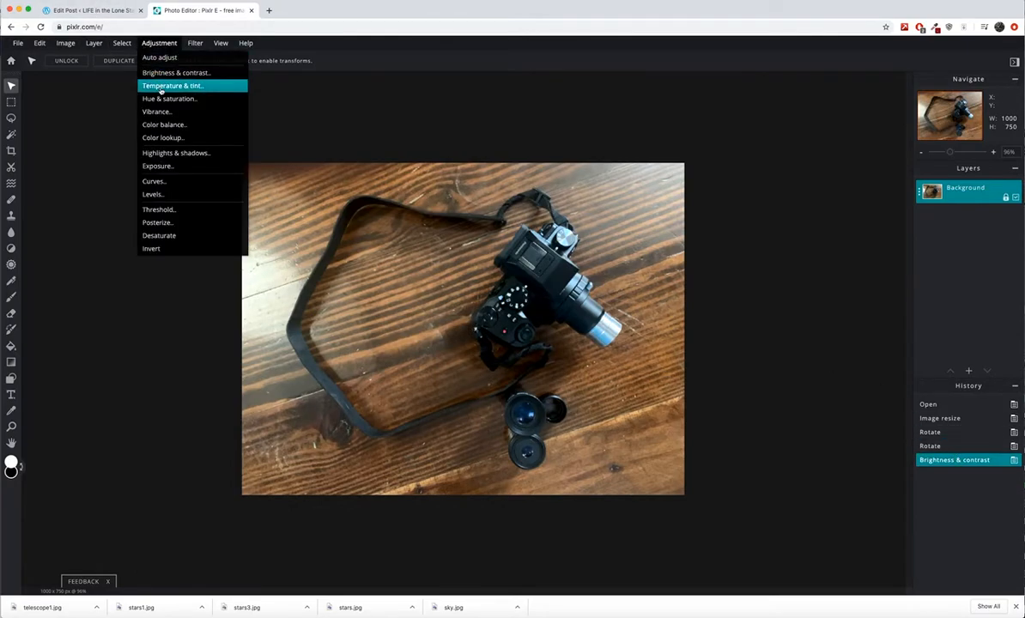
left_click(179, 86)
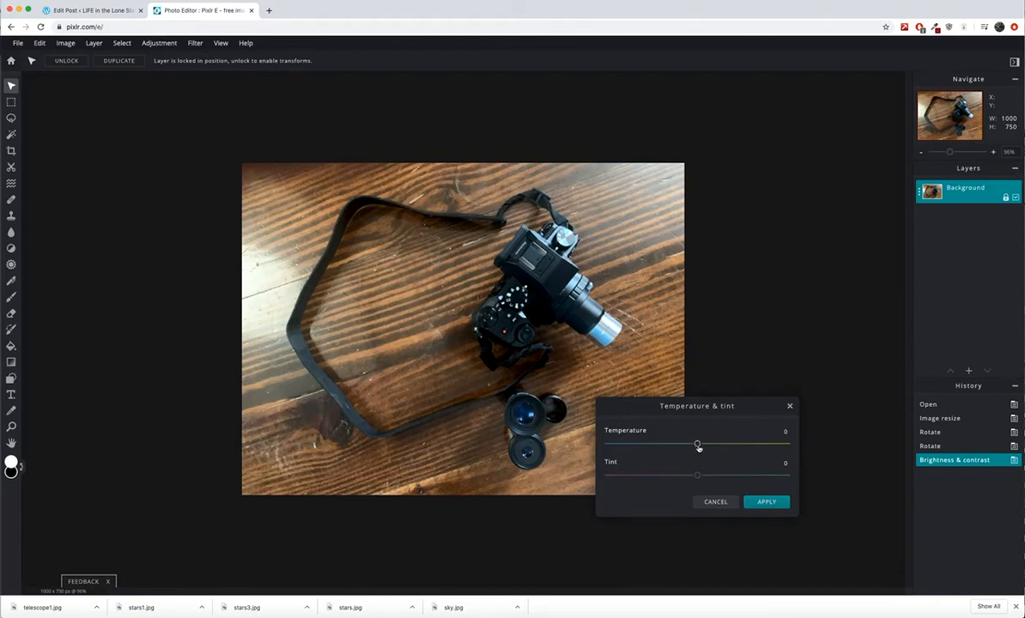
Warm the photo with temperature 18 and tint 21 and apply it
left_click_drag(697, 444, 687, 445)
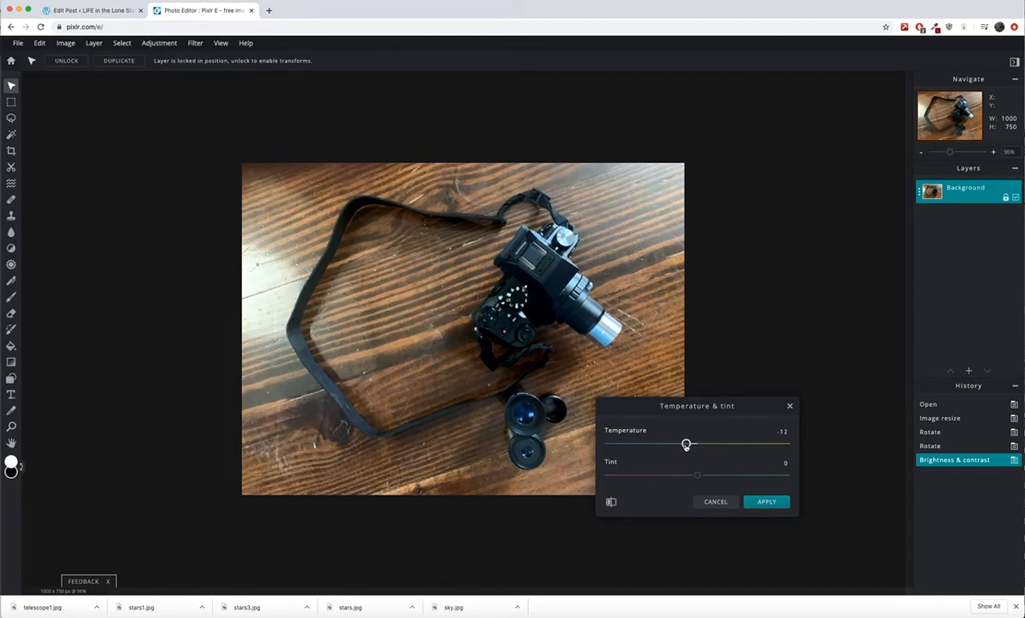
left_click_drag(687, 444, 714, 444)
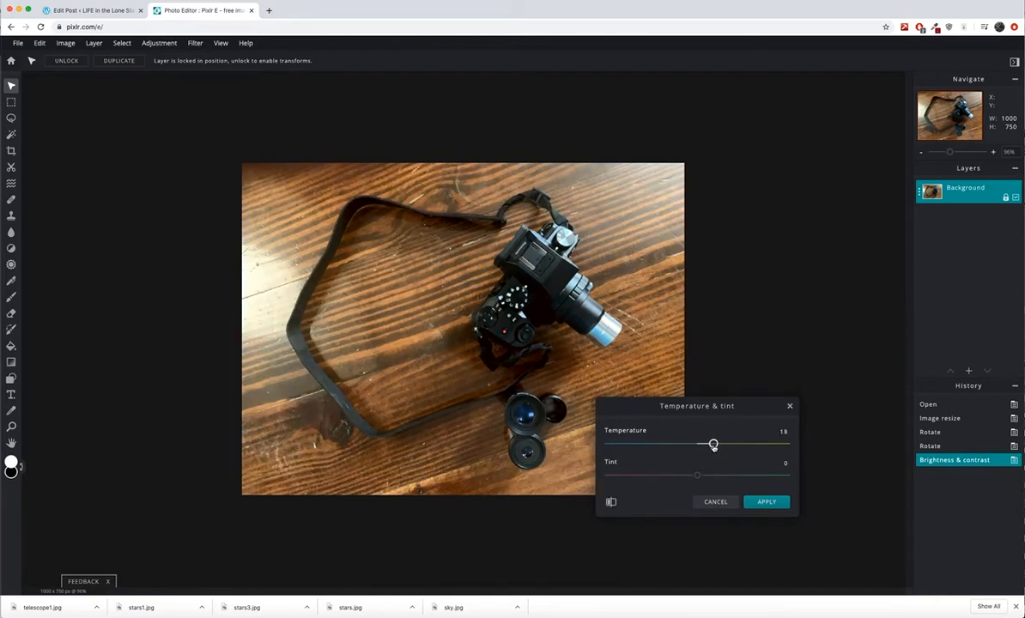
left_click_drag(715, 443, 708, 443)
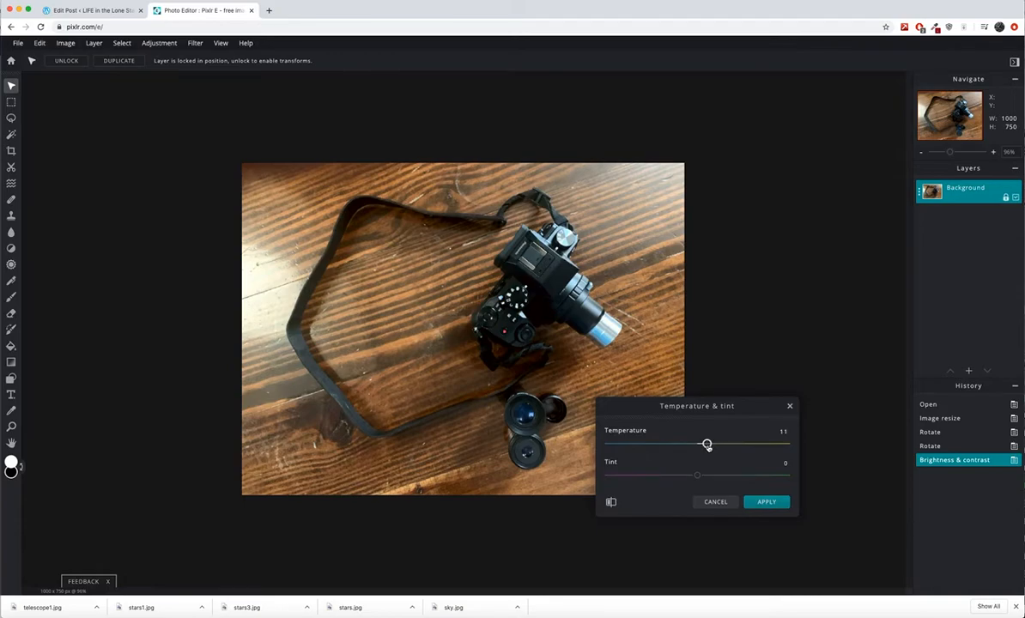
left_click_drag(708, 442, 718, 442)
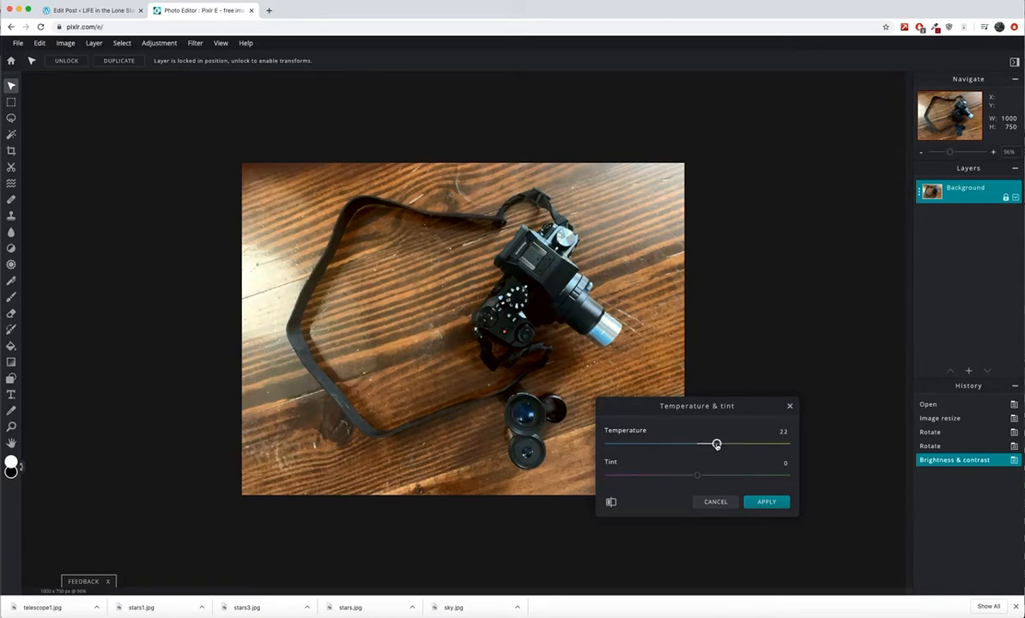
left_click_drag(718, 443, 715, 443)
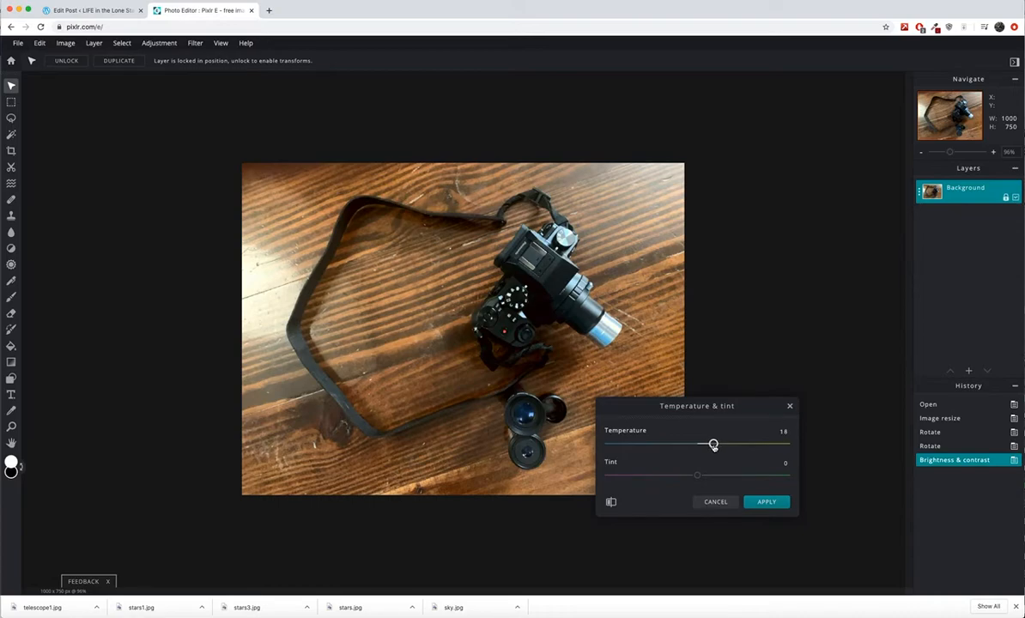
left_click_drag(697, 474, 716, 474)
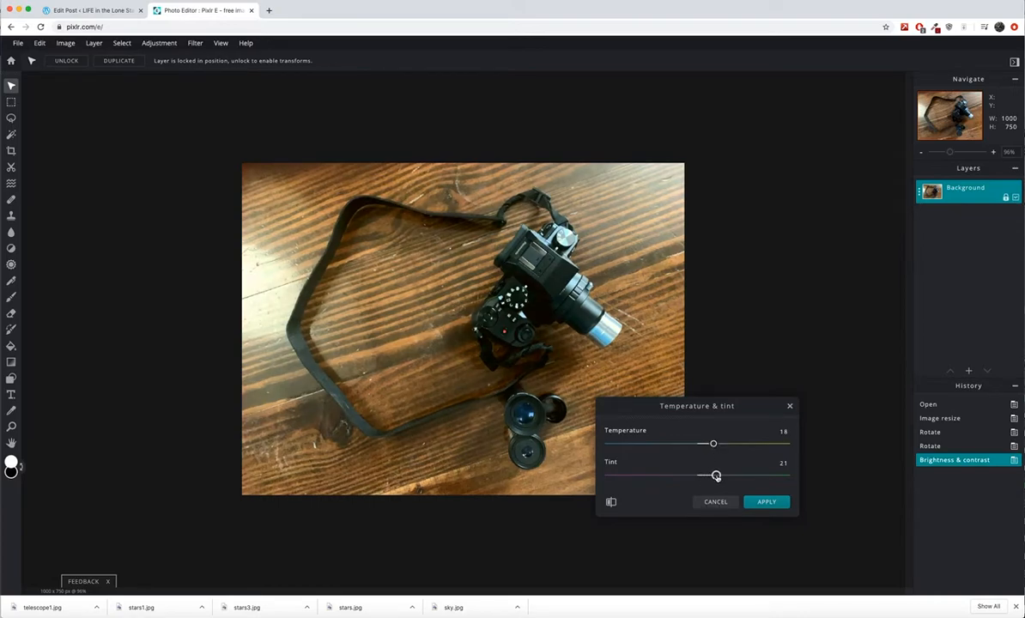
left_click(765, 501)
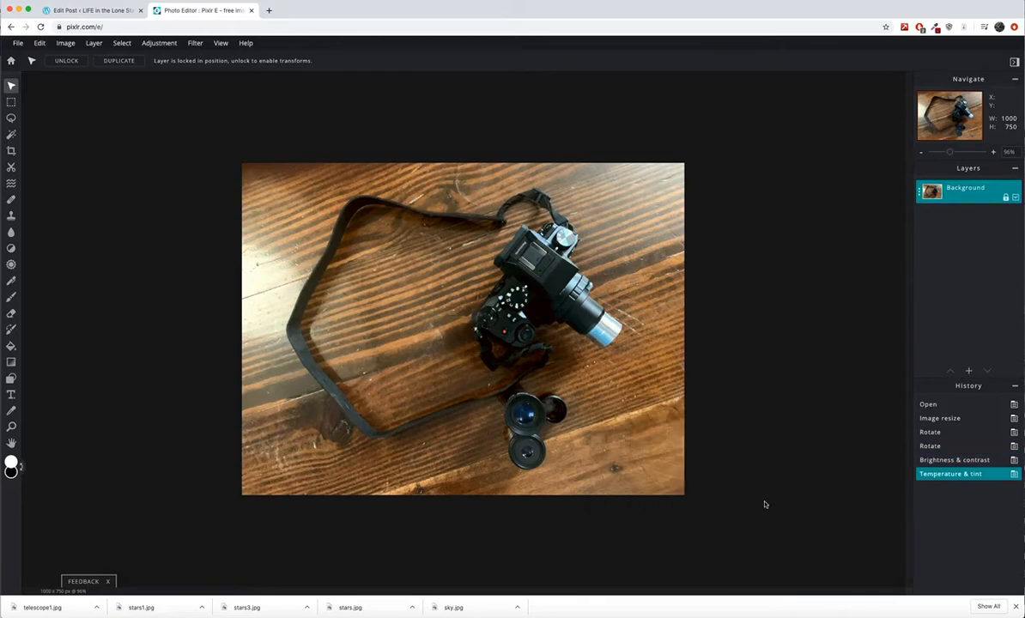
Apply a Vibrance adjustment with amount 18
left_click(158, 43)
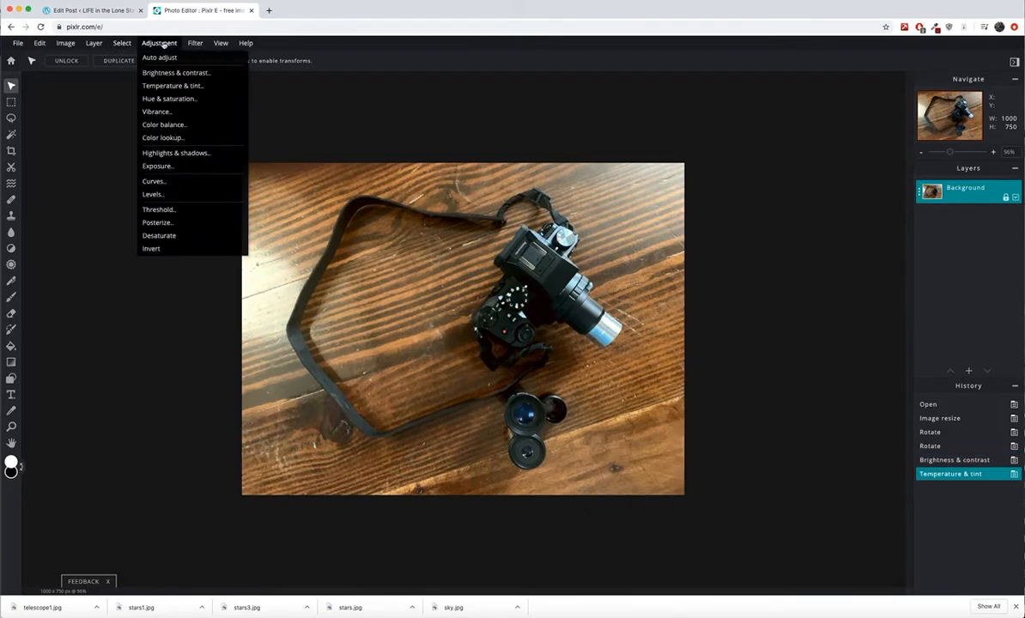
mouse_move(165, 101)
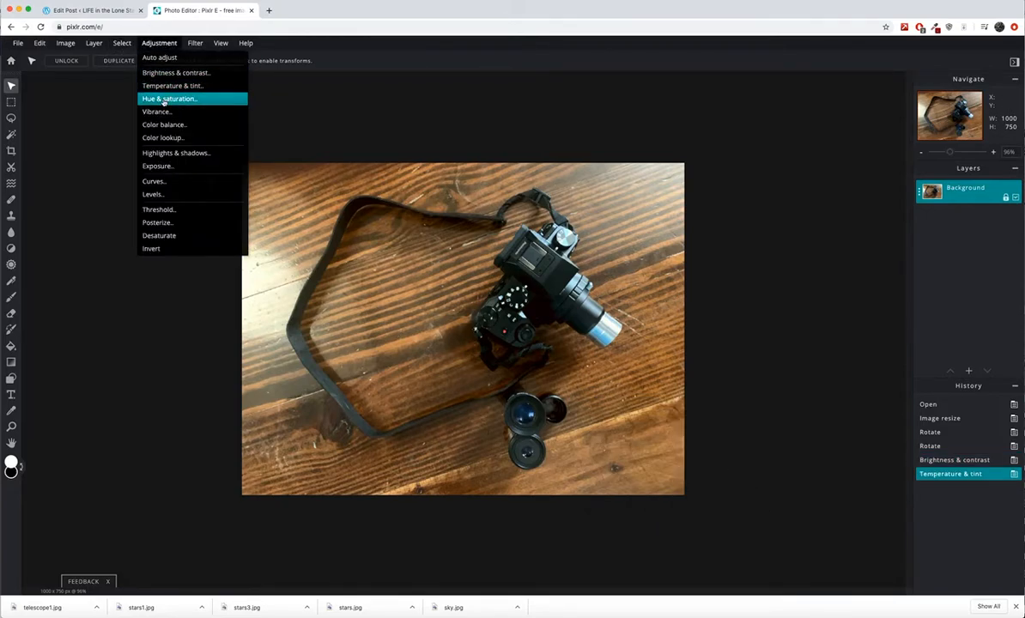
left_click(158, 112)
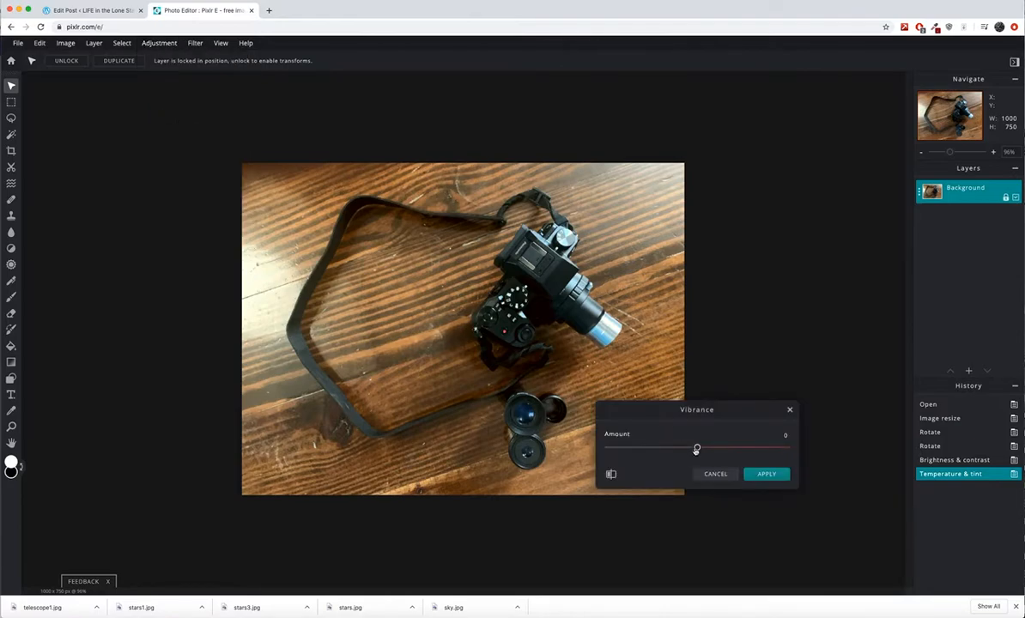
left_click_drag(697, 446, 711, 446)
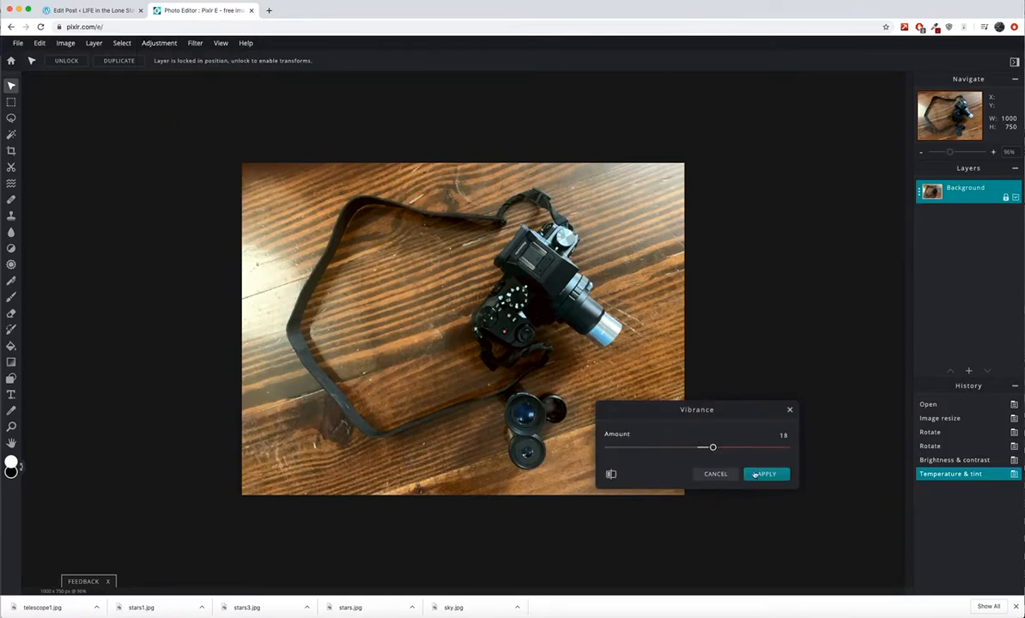
left_click(767, 474)
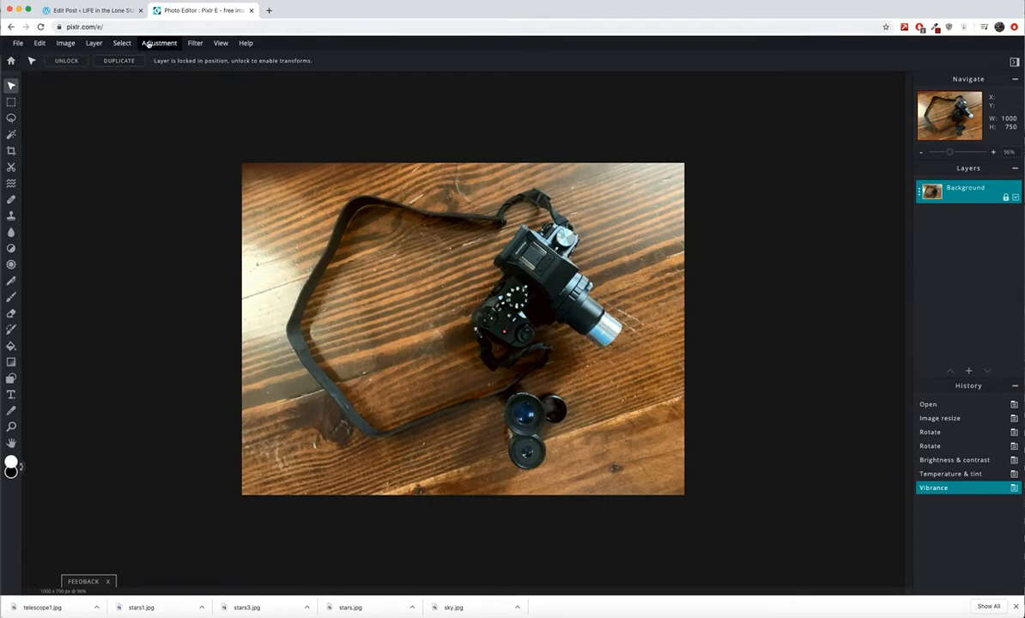
Apply an Exposure adjustment with the amount raised slightly to brighten the photo
left_click(158, 43)
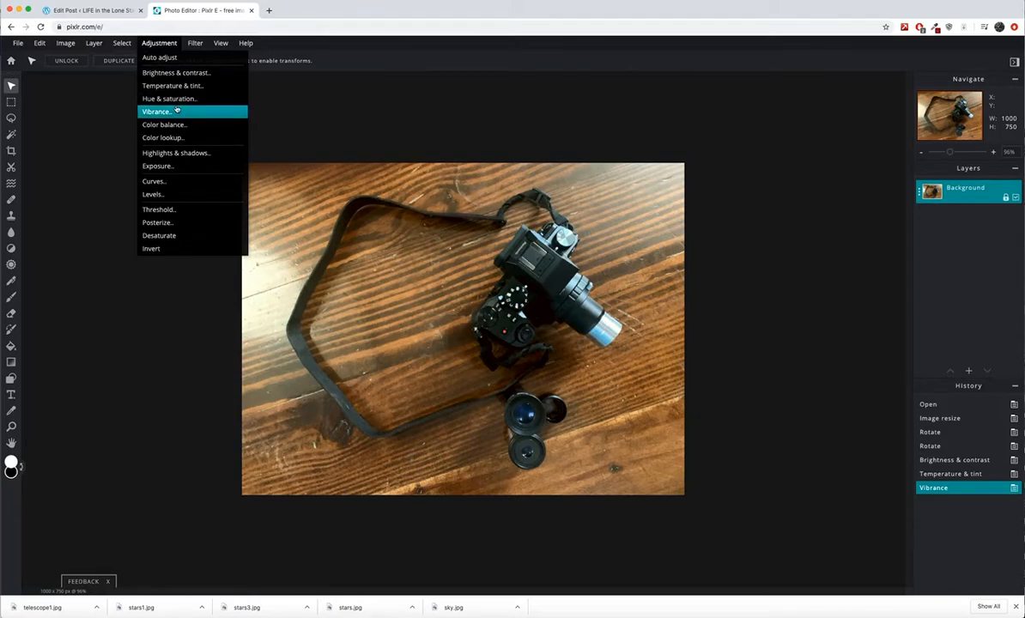
mouse_move(168, 165)
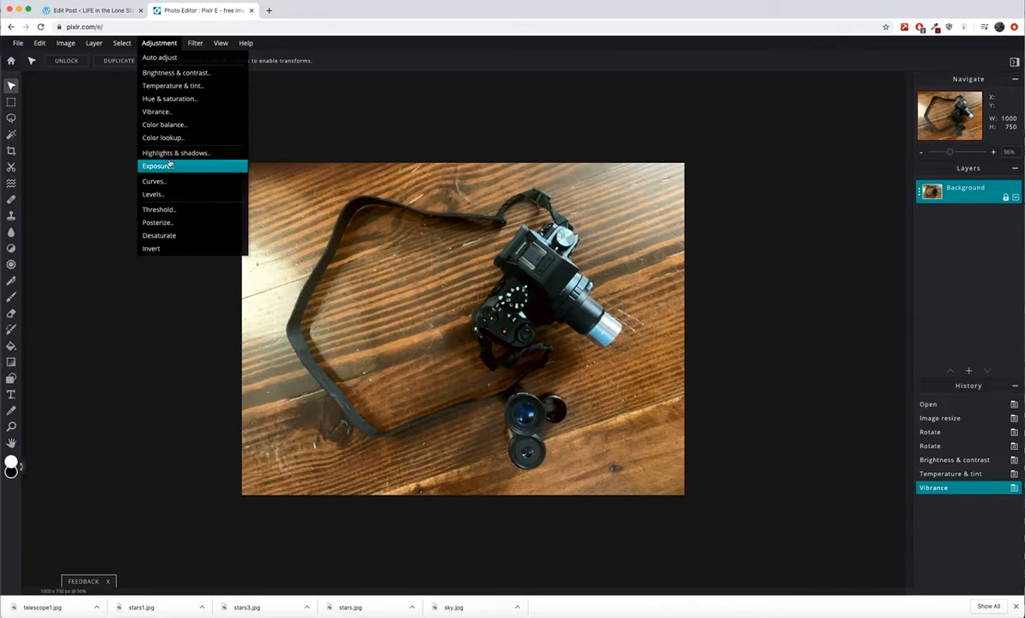
mouse_move(160, 56)
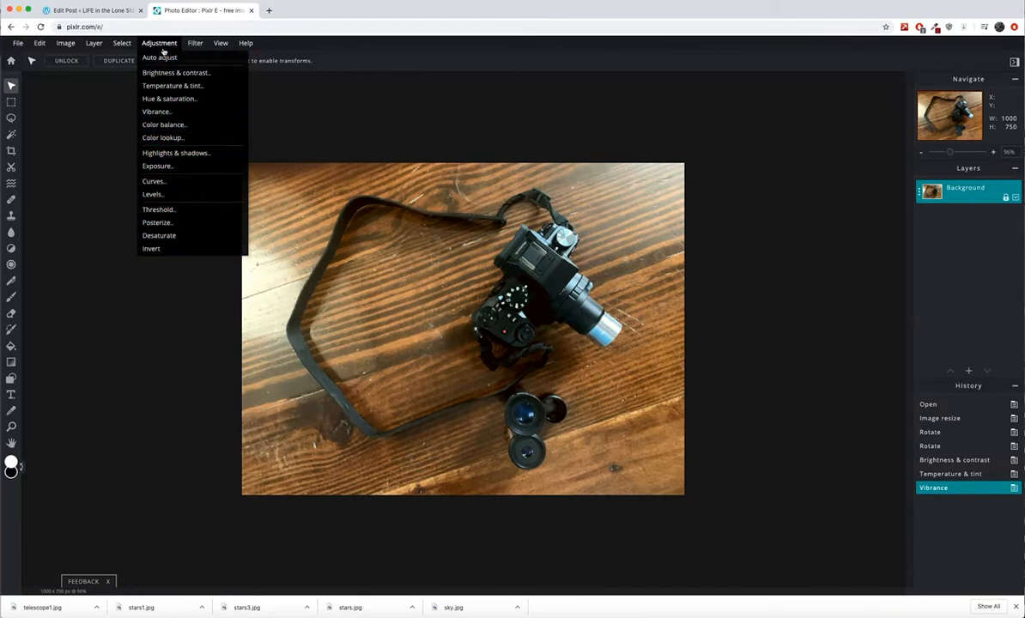
mouse_move(165, 124)
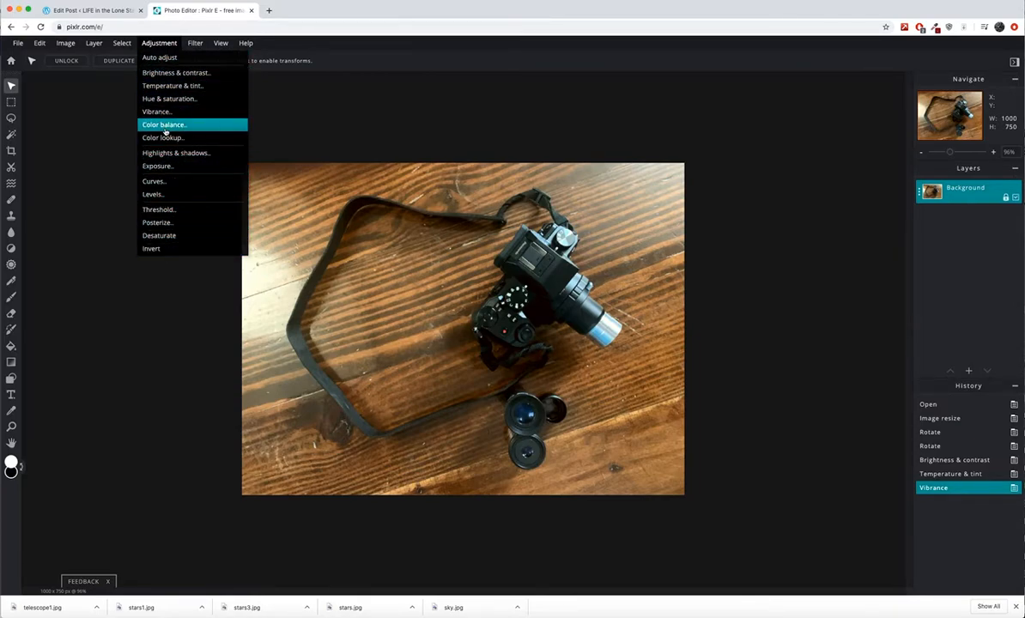
mouse_move(179, 86)
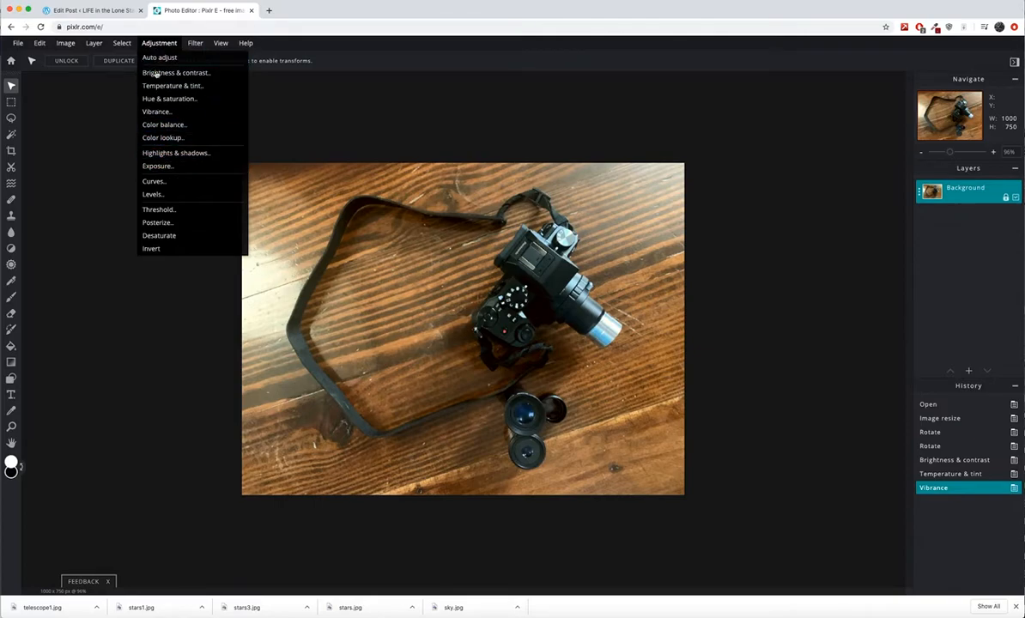
left_click(158, 164)
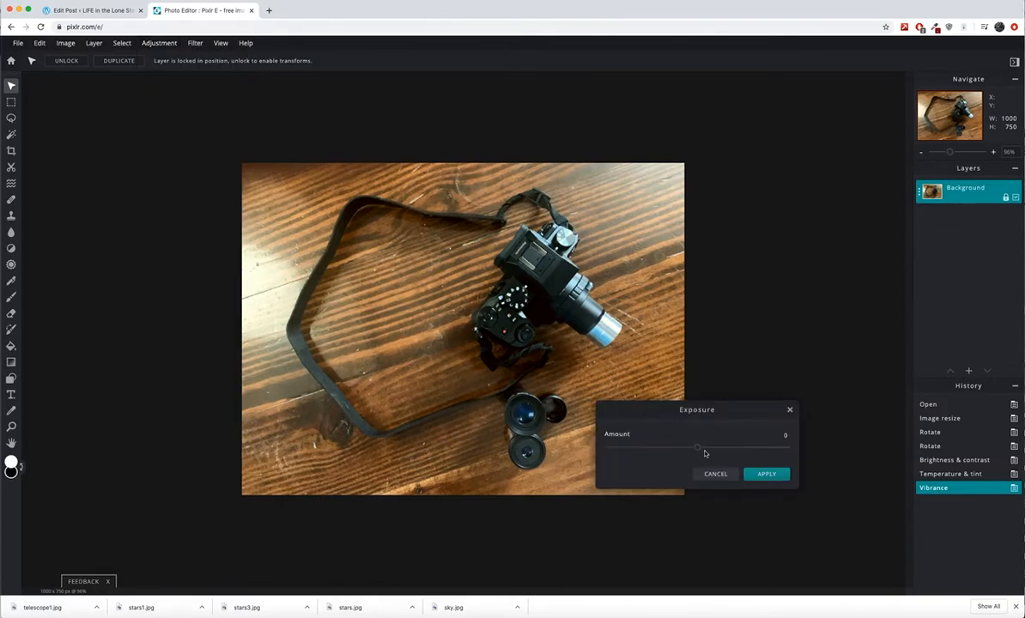
left_click_drag(697, 446, 705, 446)
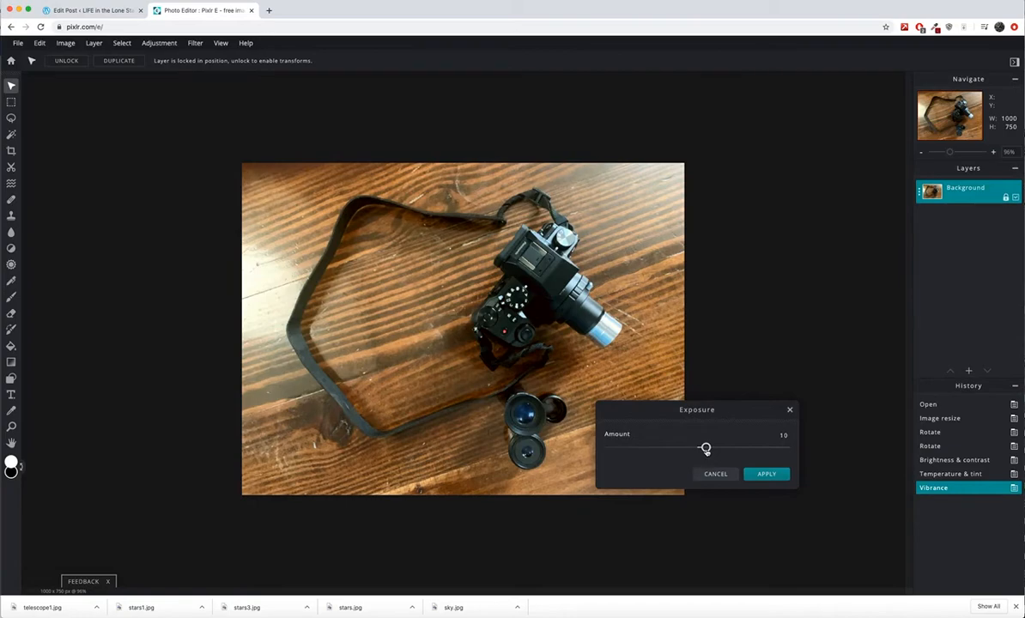
left_click_drag(705, 447, 700, 446)
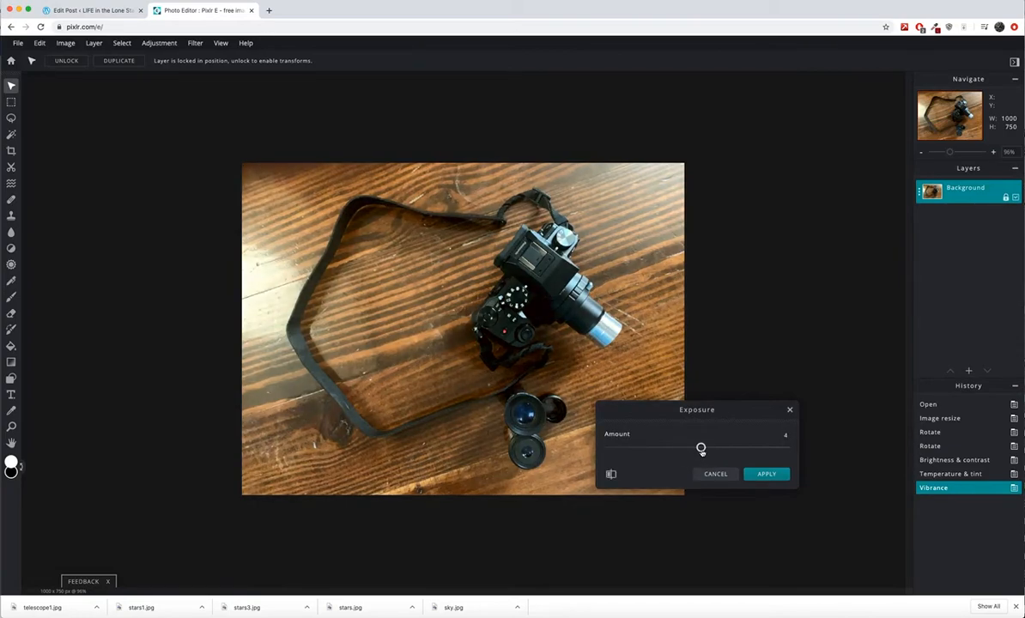
left_click(766, 474)
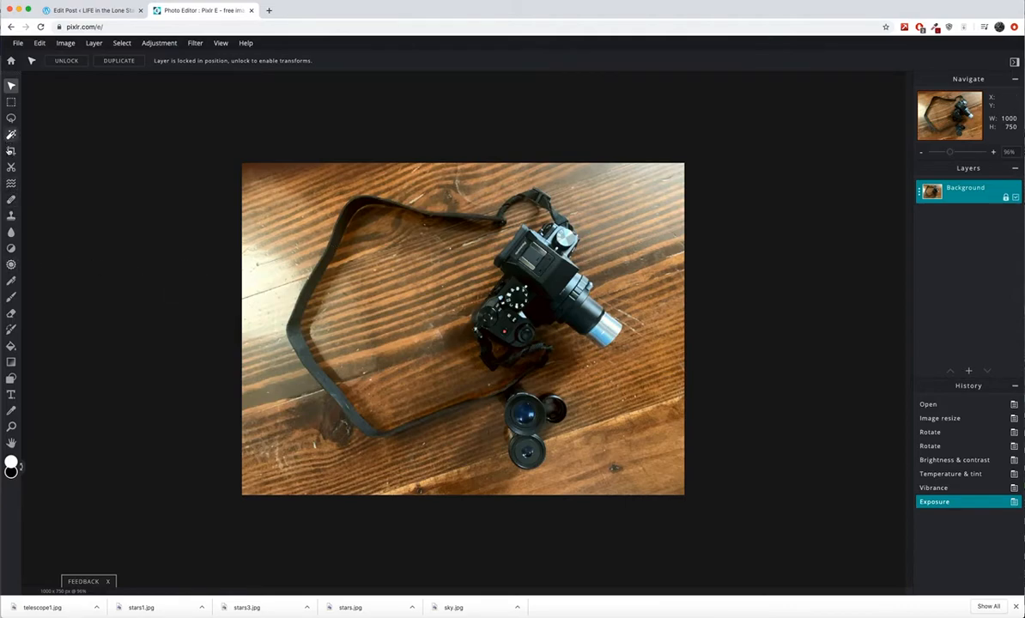
mouse_move(11, 151)
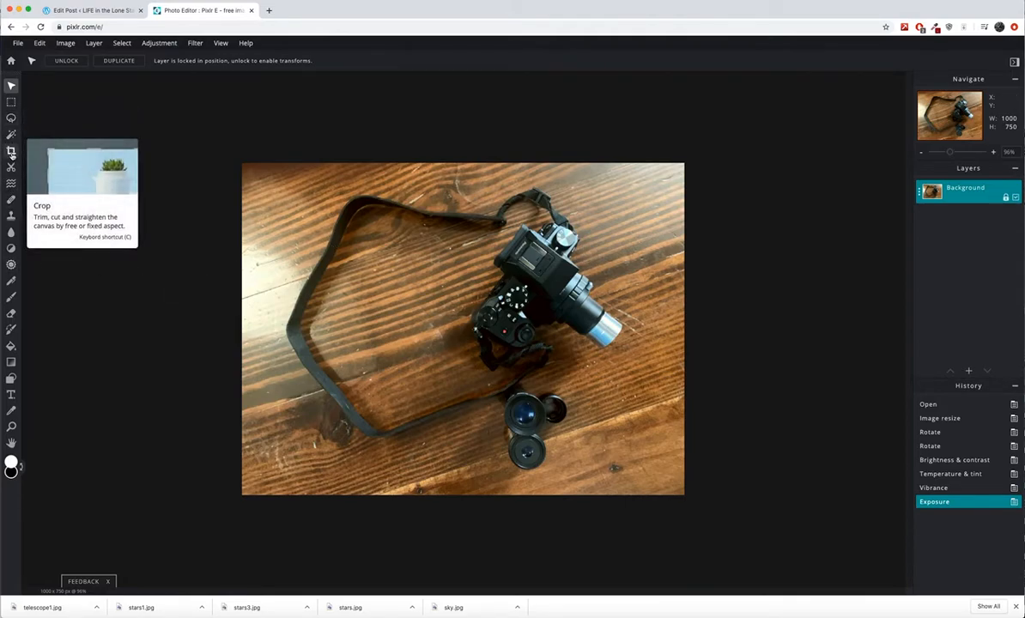
Crop the photo slightly around its edges with the Crop tool and apply it
left_click(10, 151)
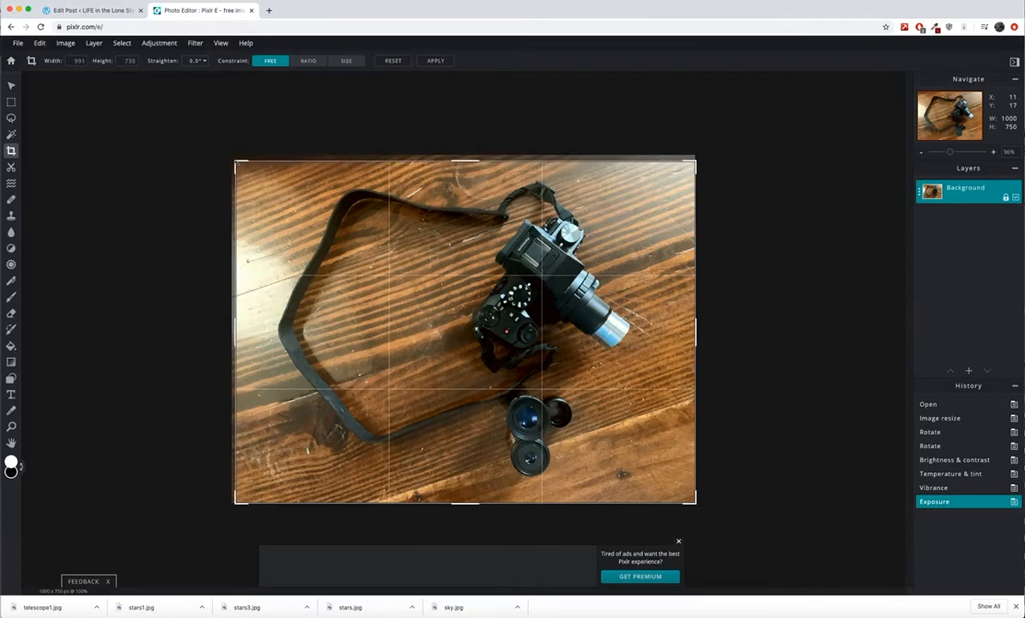
left_click(434, 60)
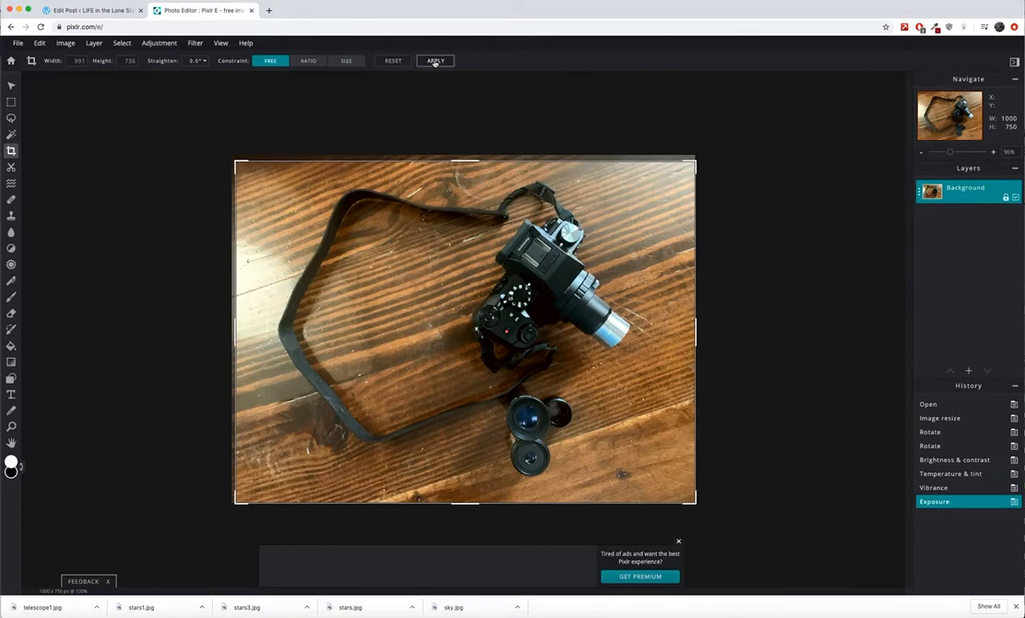
left_click(434, 62)
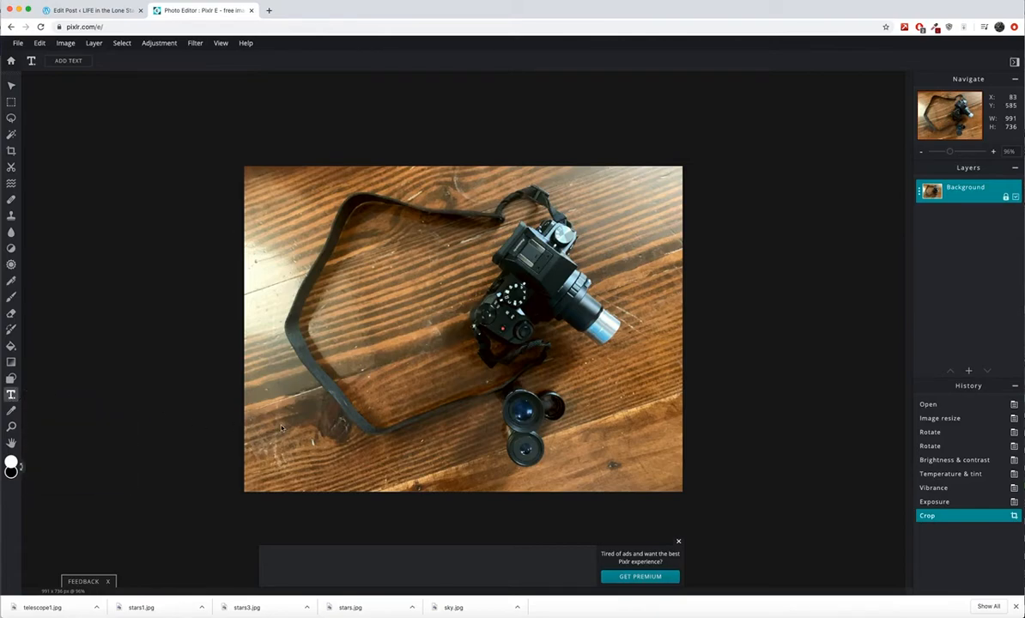
mouse_move(368, 404)
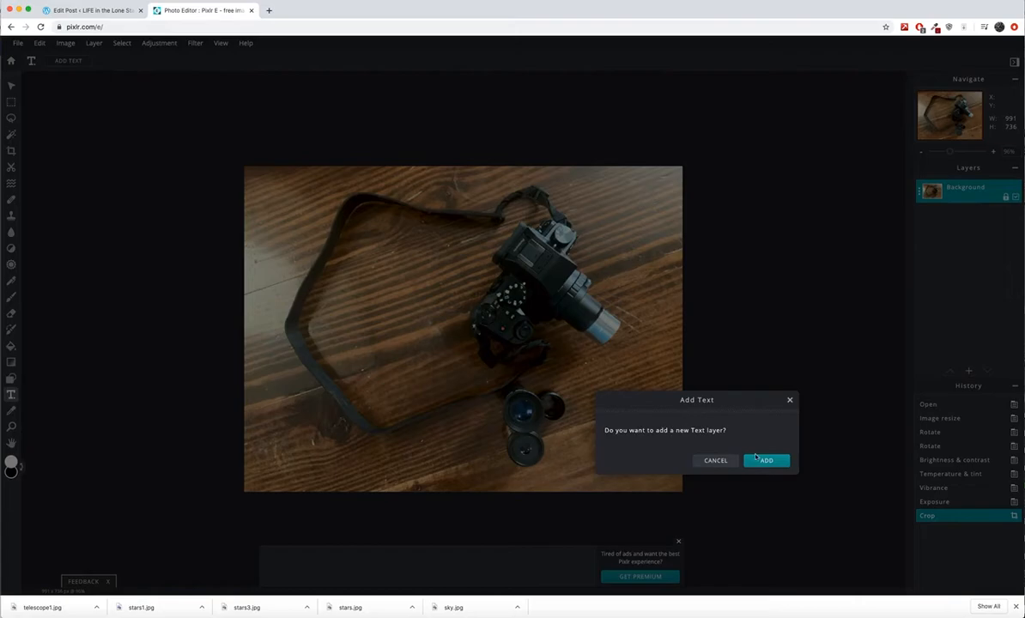
Add a 'Jon Zmikly' text layer, shrink it, and place it at the photo's top edge
left_click(765, 460)
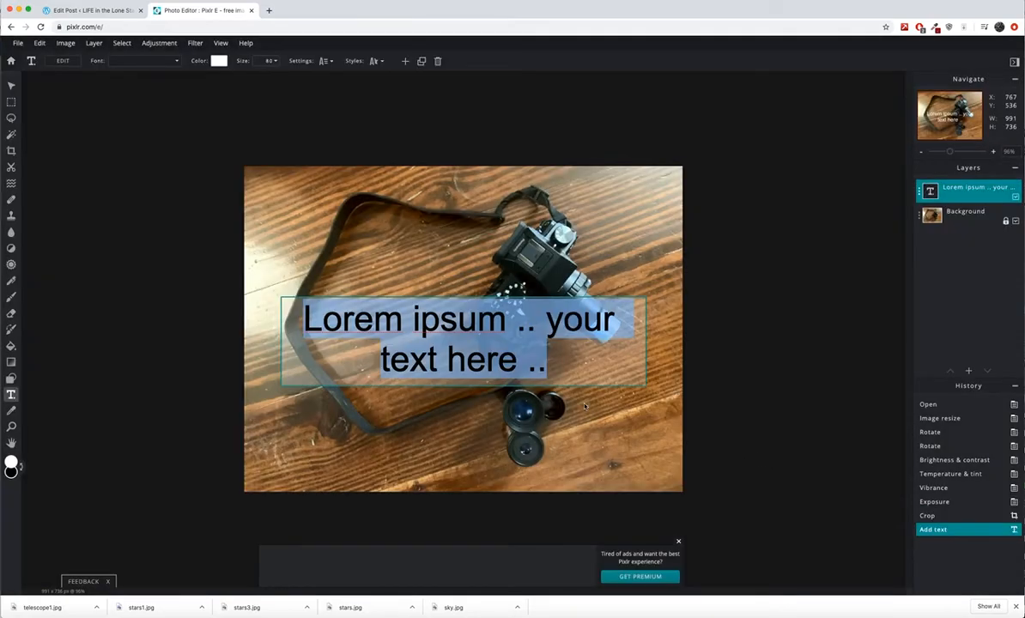
type("Jon Zmikly")
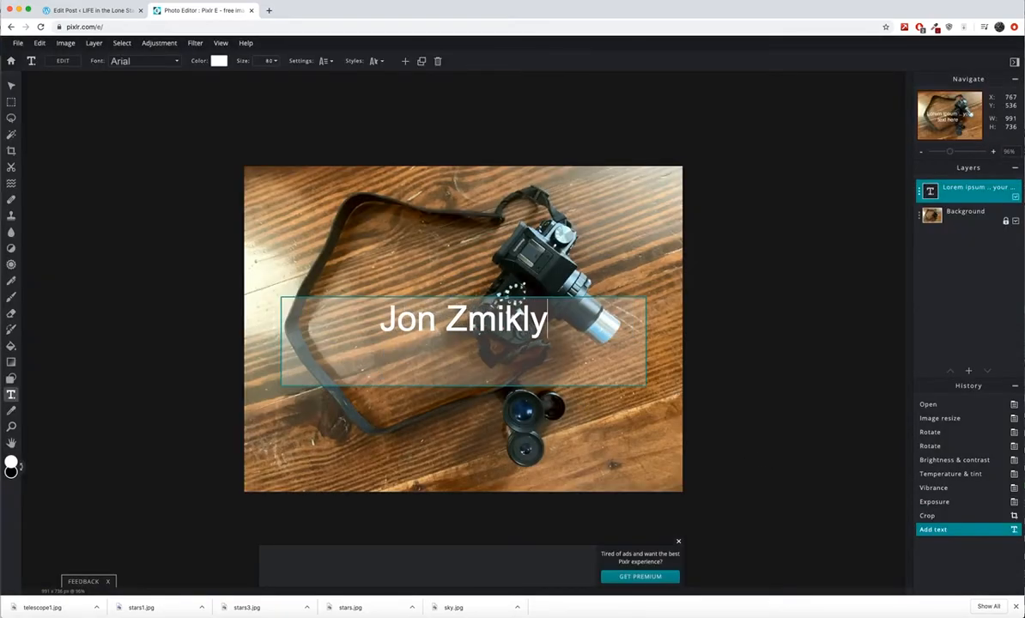
triple_click(461, 321)
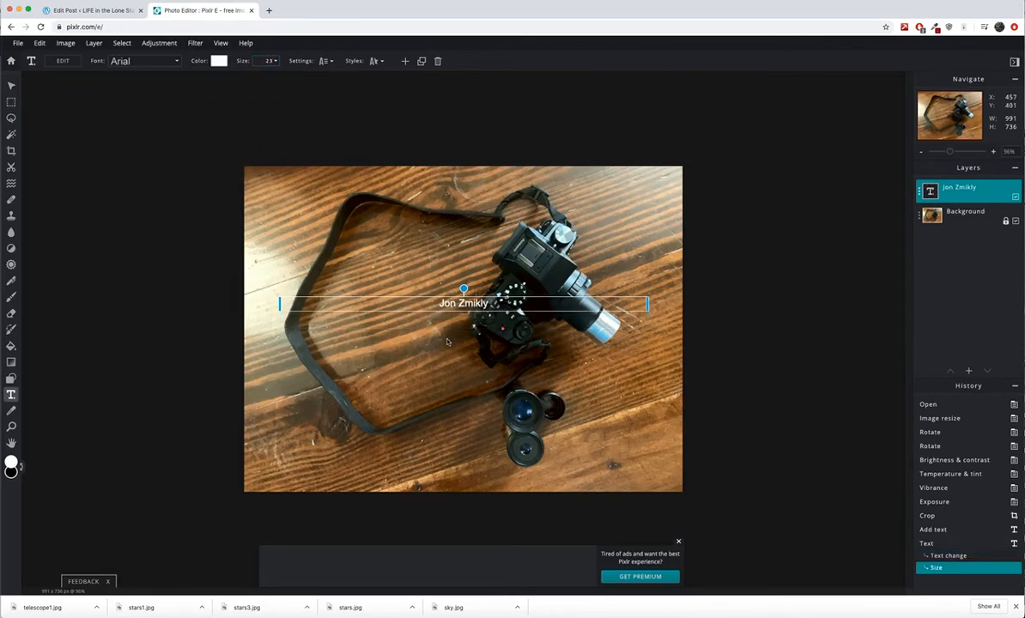
left_click_drag(464, 303, 463, 185)
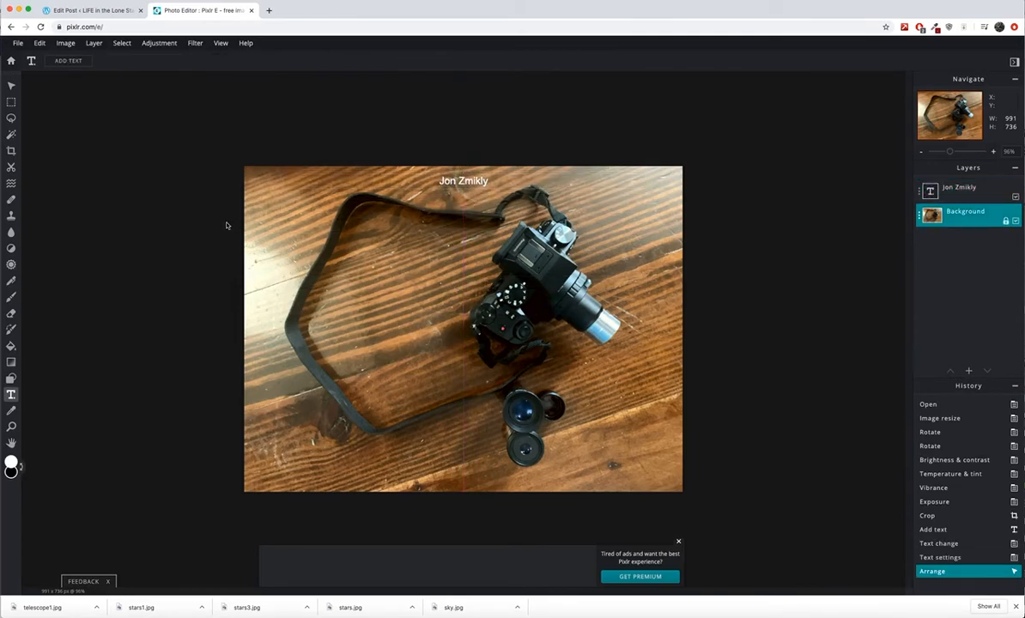
mouse_move(221, 221)
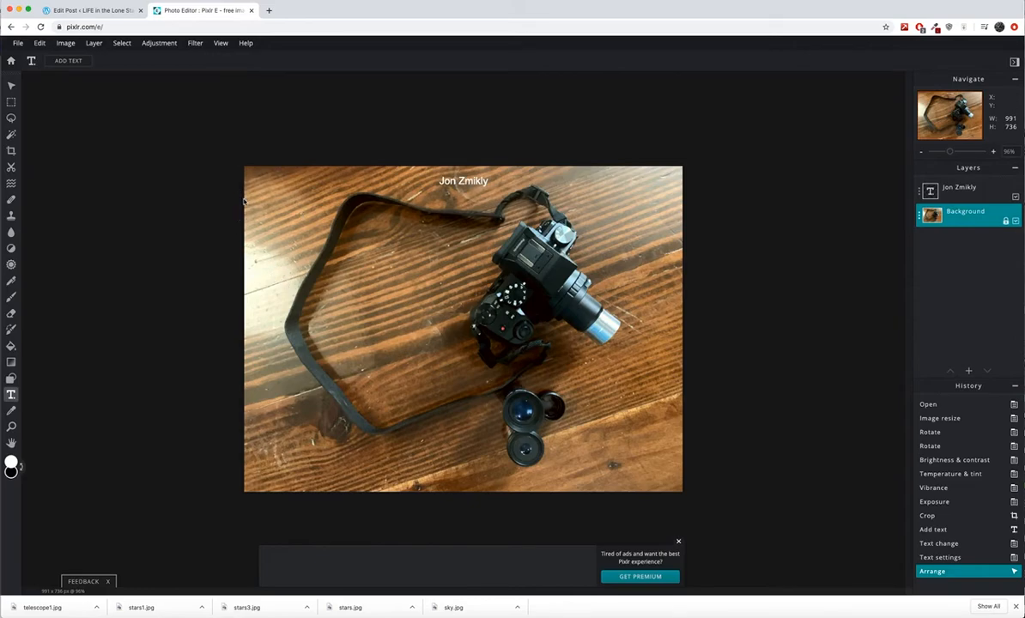
mouse_move(206, 155)
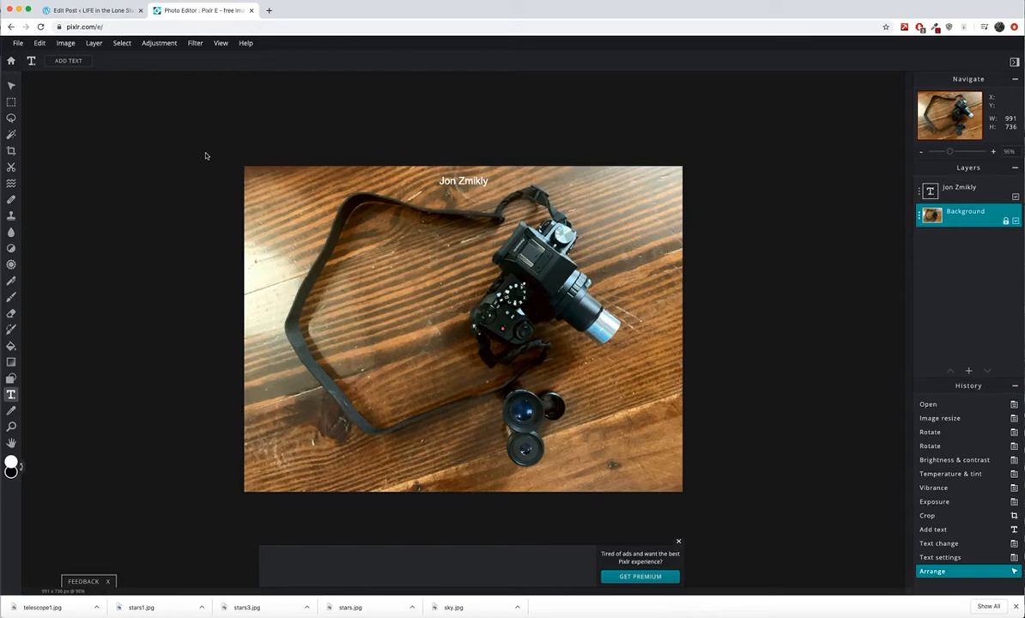
mouse_move(201, 155)
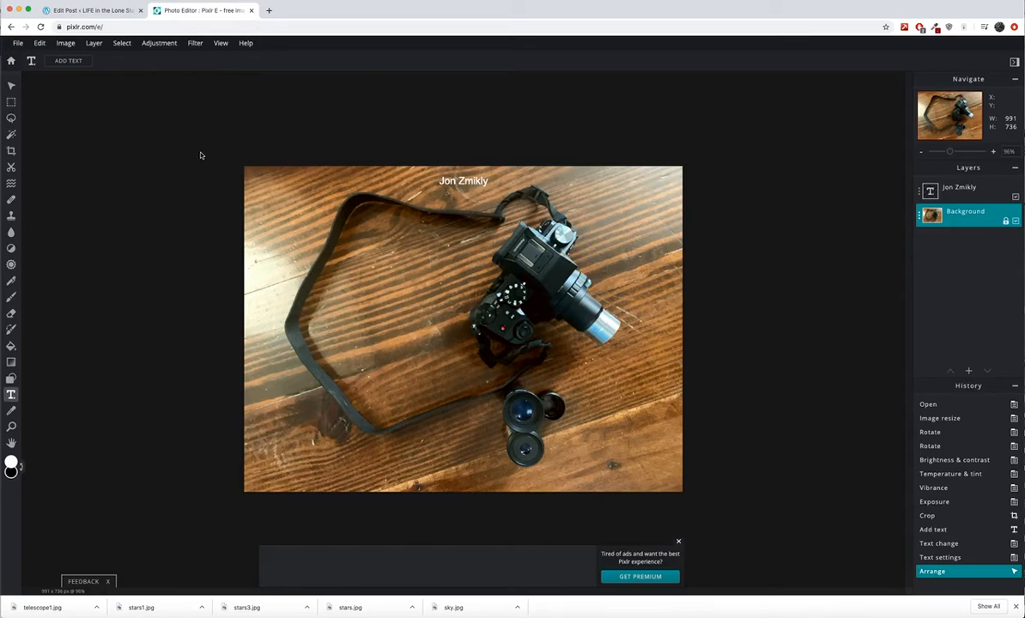
Save the photo as a JPG named 'camera' and dismiss the download confirmation
left_click(16, 43)
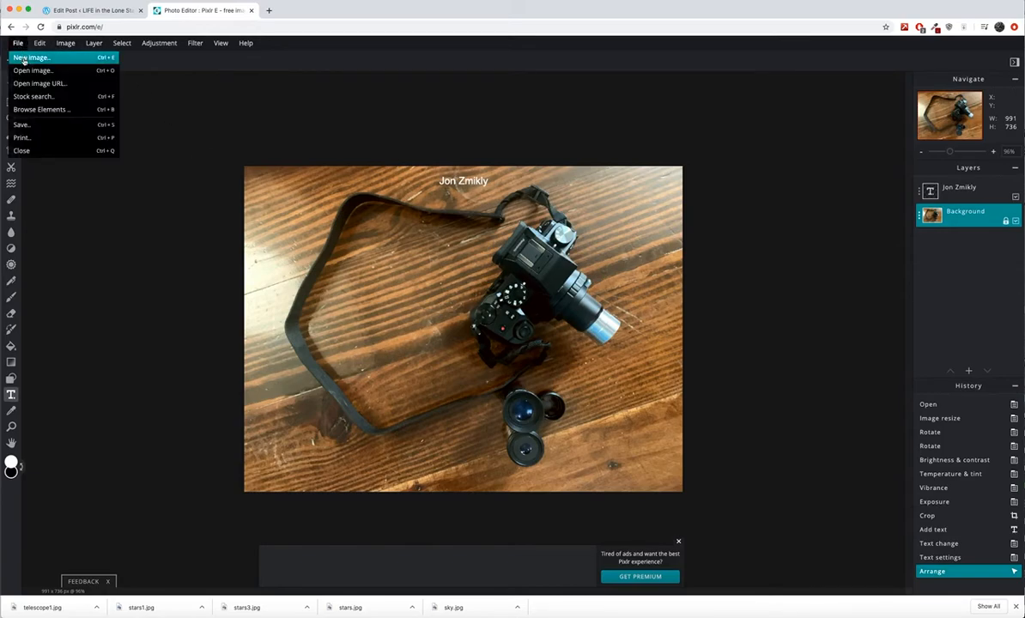
mouse_move(26, 124)
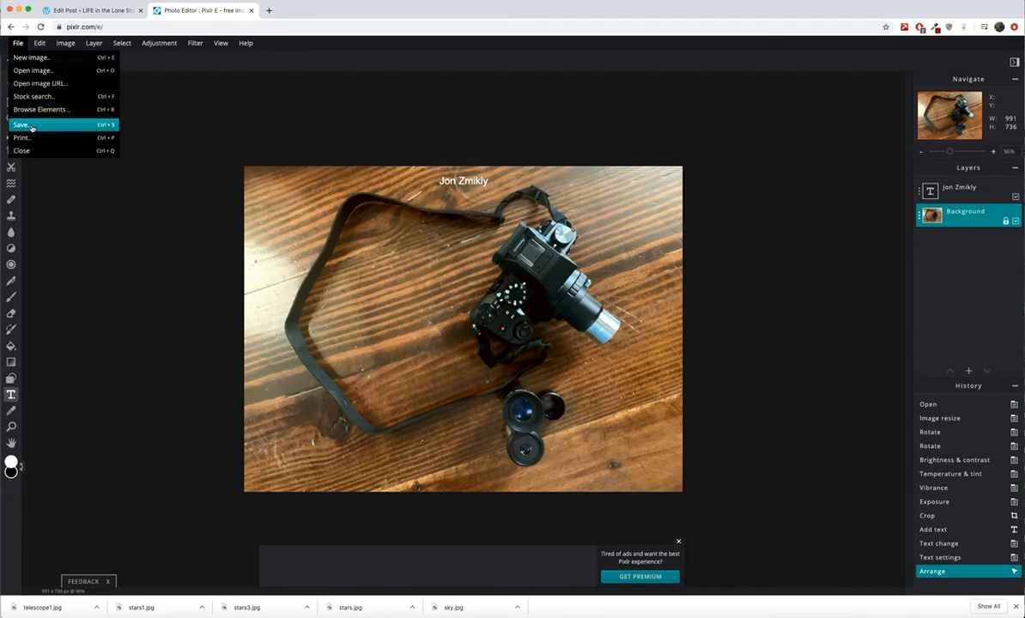
left_click(21, 123)
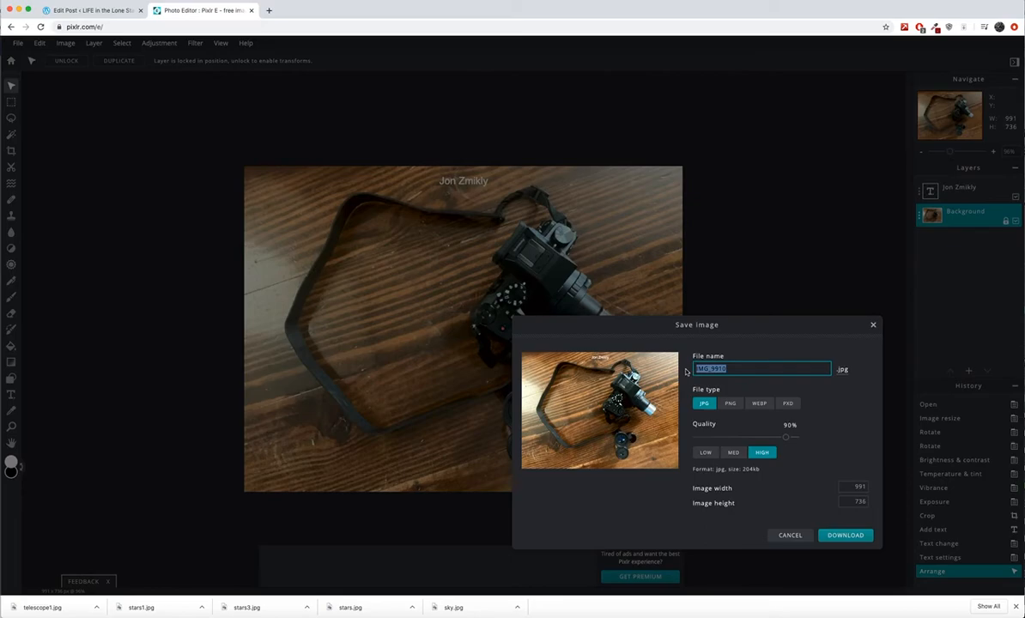
type("camera")
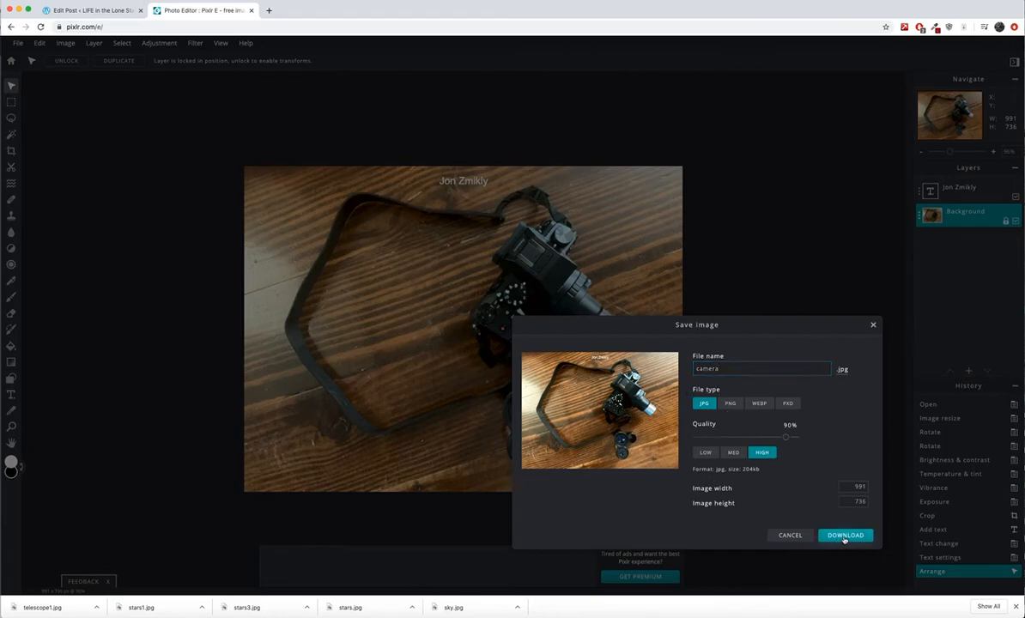
left_click(845, 535)
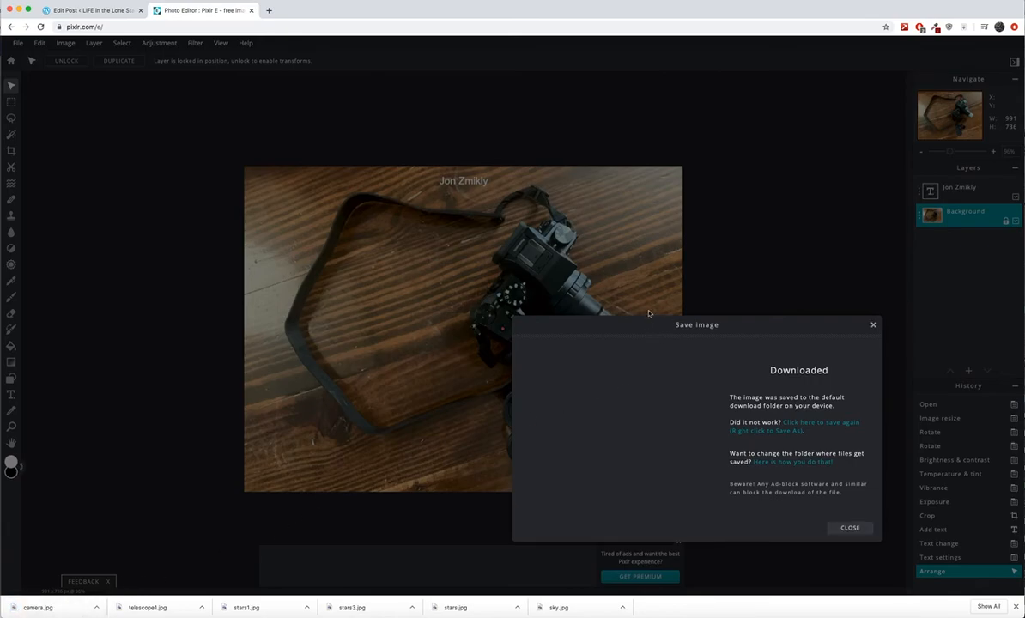
mouse_move(872, 325)
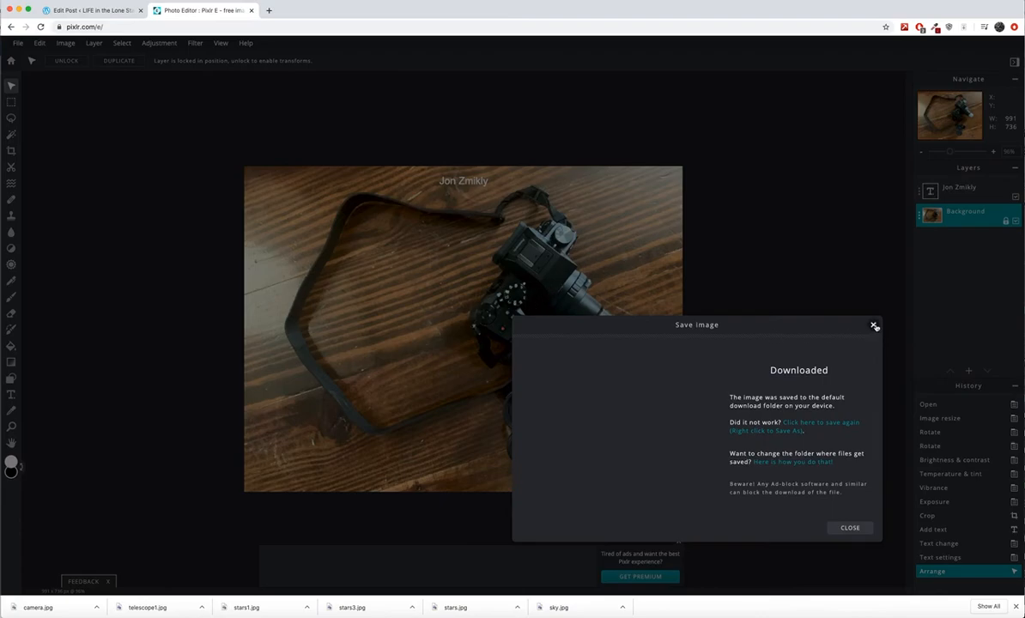
left_click(872, 325)
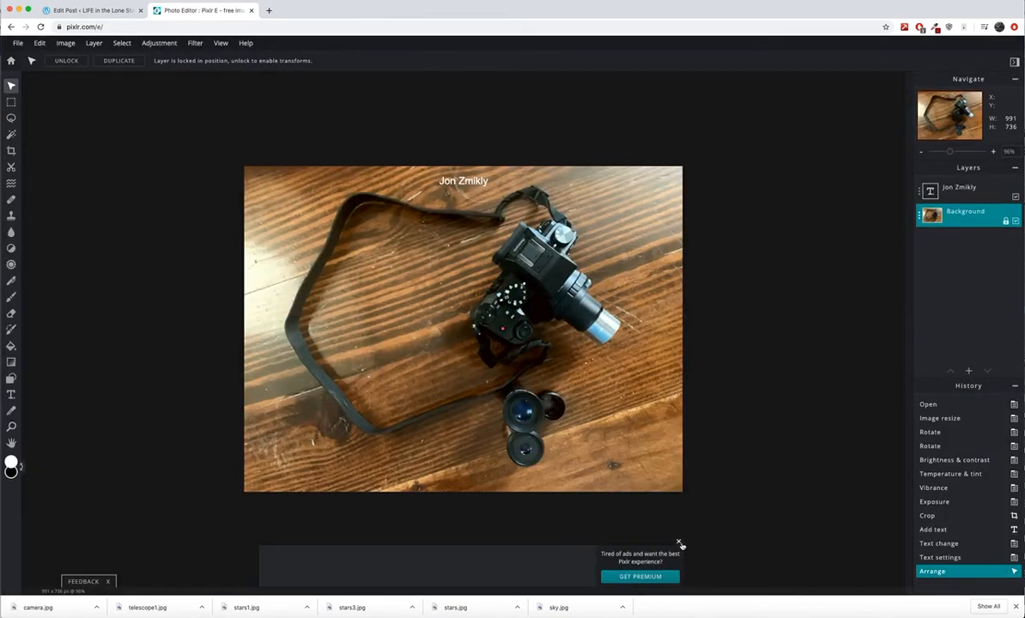
left_click(680, 549)
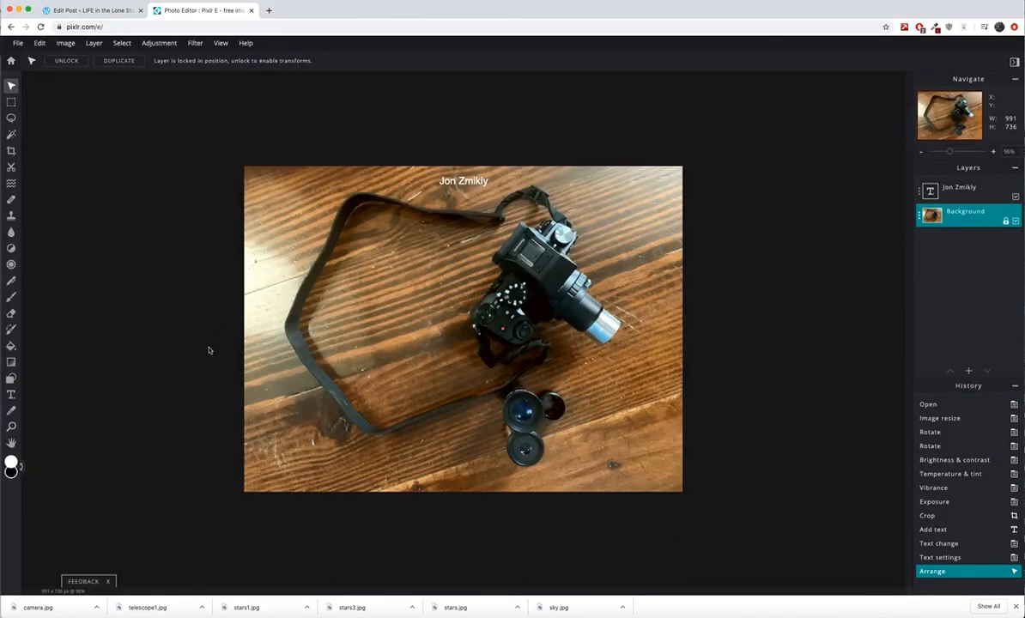
mouse_move(178, 170)
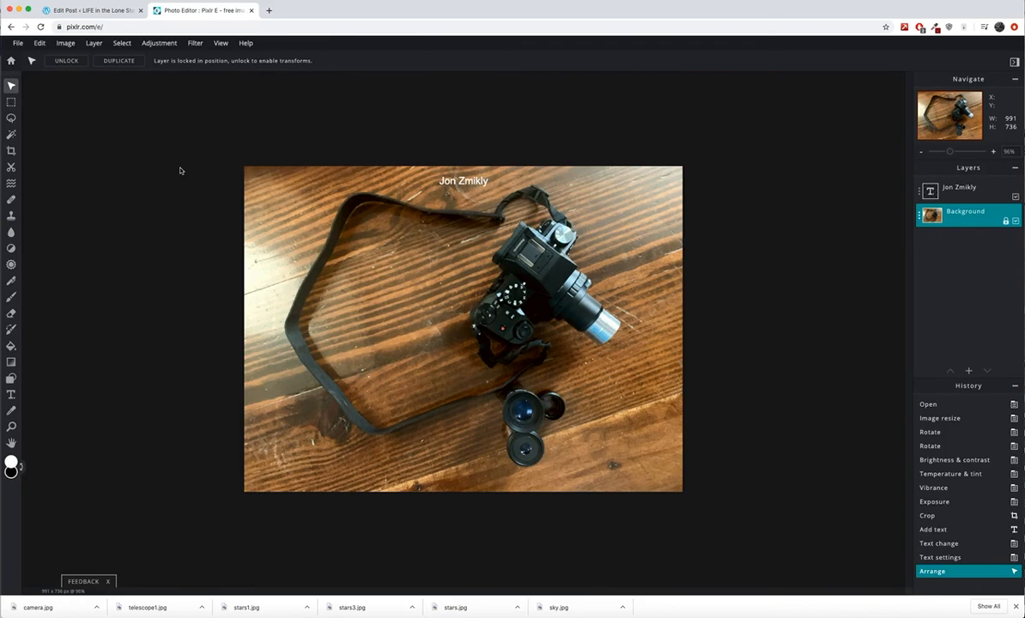
mouse_move(896, 94)
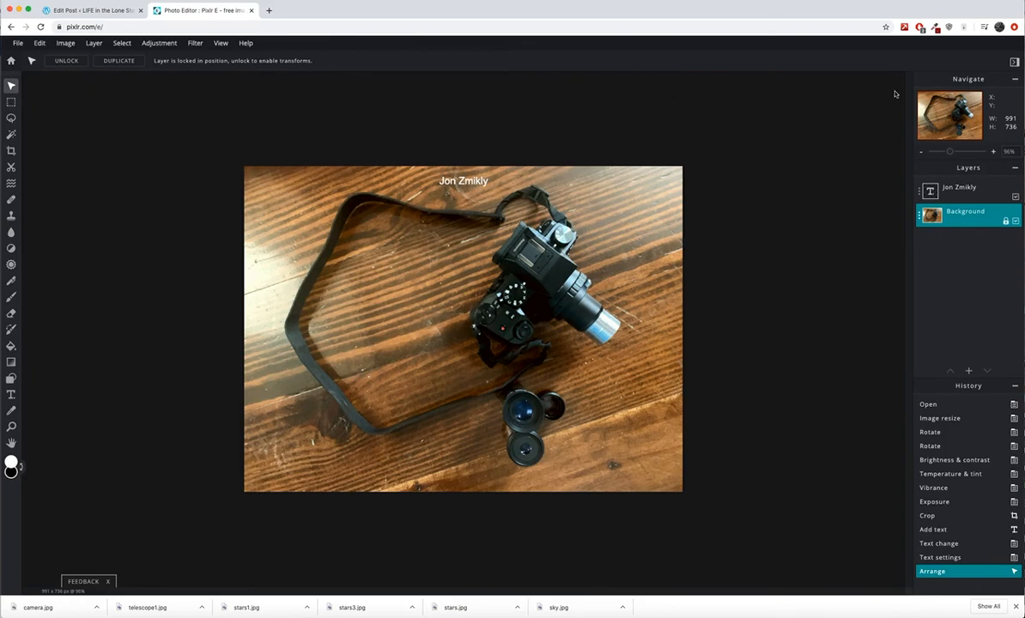